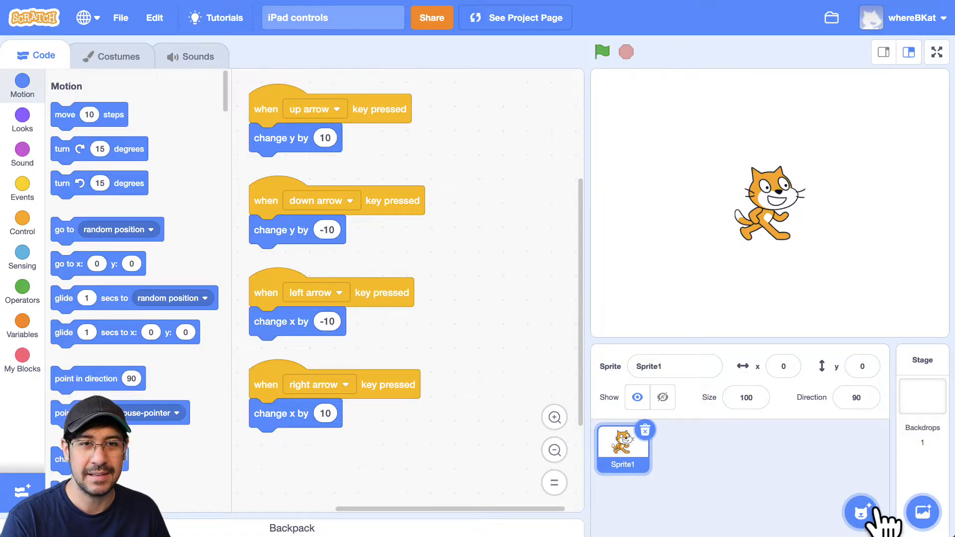
Add the Arrow1 library sprite, duplicate it into Arrow1–Arrow4, and view Arrow1's costumes.
left_click(861, 513)
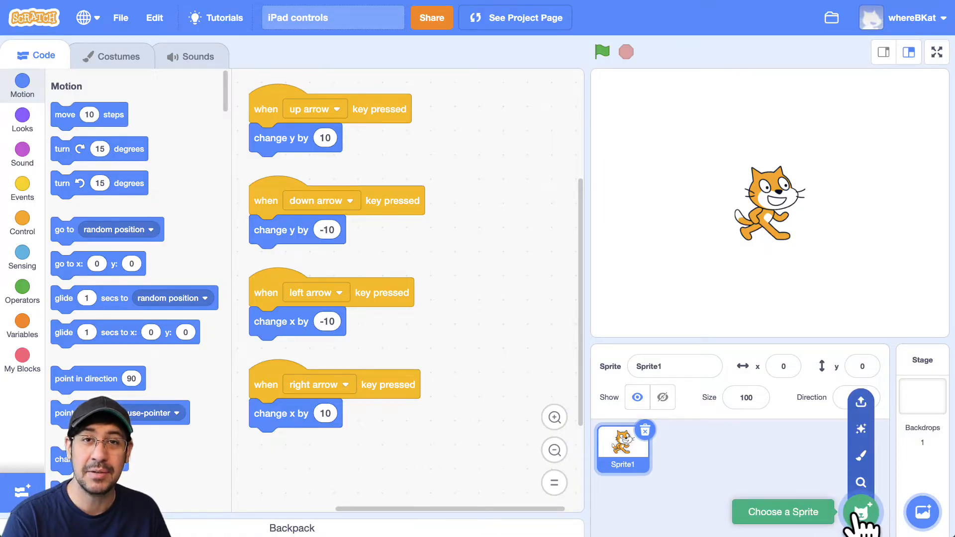
left_click(860, 512)
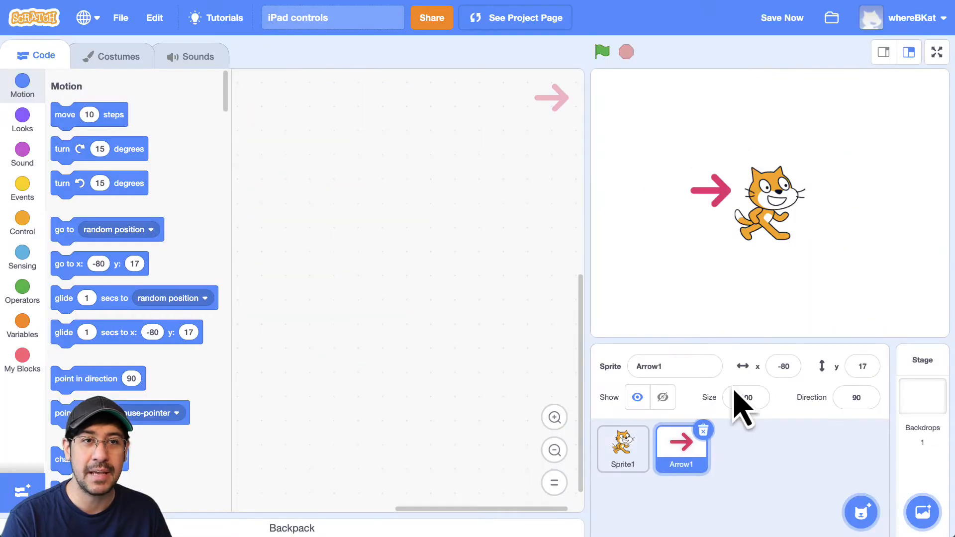
left_click(861, 513)
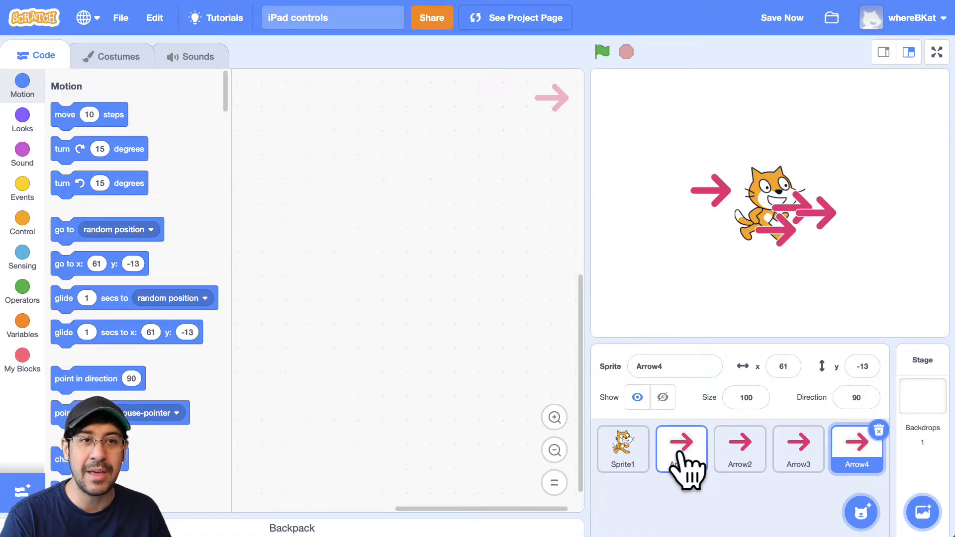
left_click(681, 449)
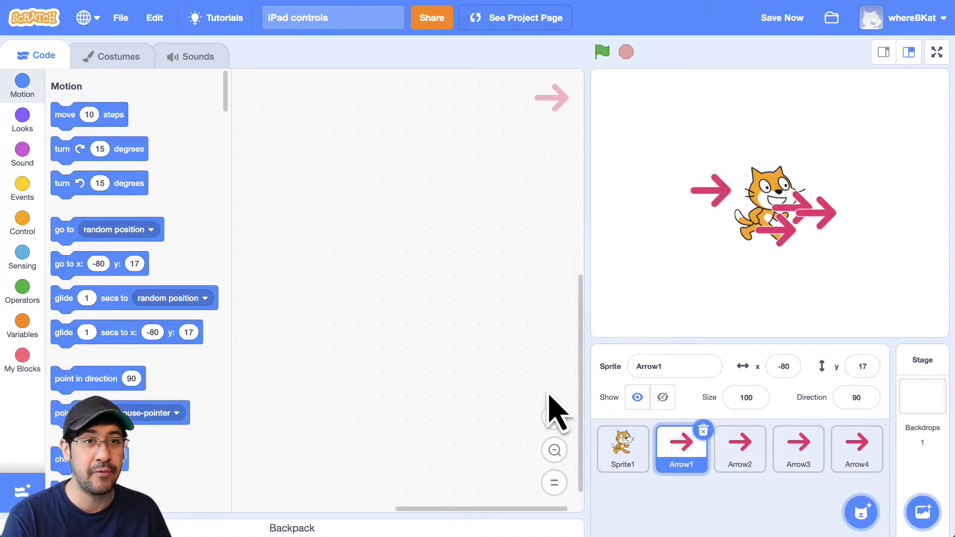
left_click(119, 56)
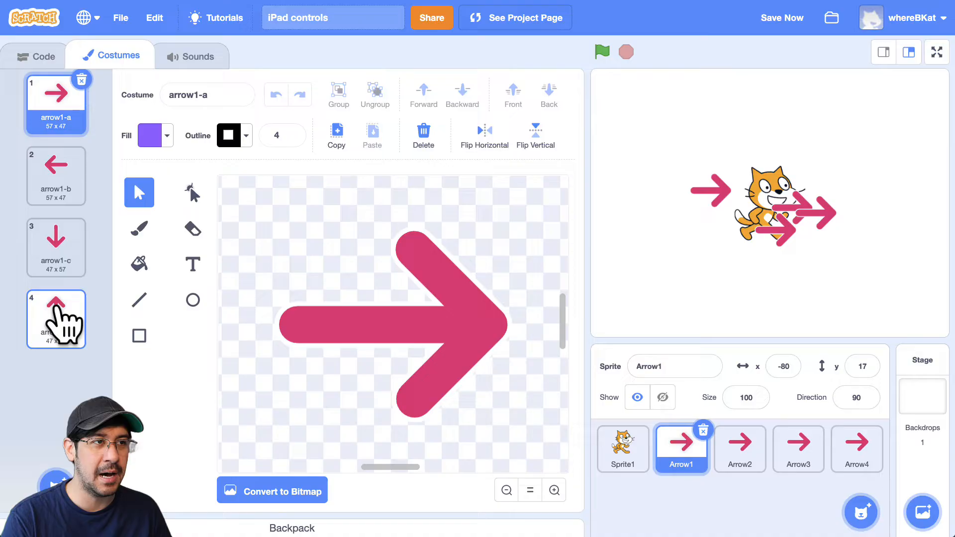
Set costumes arrow1-d, arrow1-c, arrow1-a, arrow1-b on Arrow1 to Arrow4 (up, down, right, left).
left_click(739, 448)
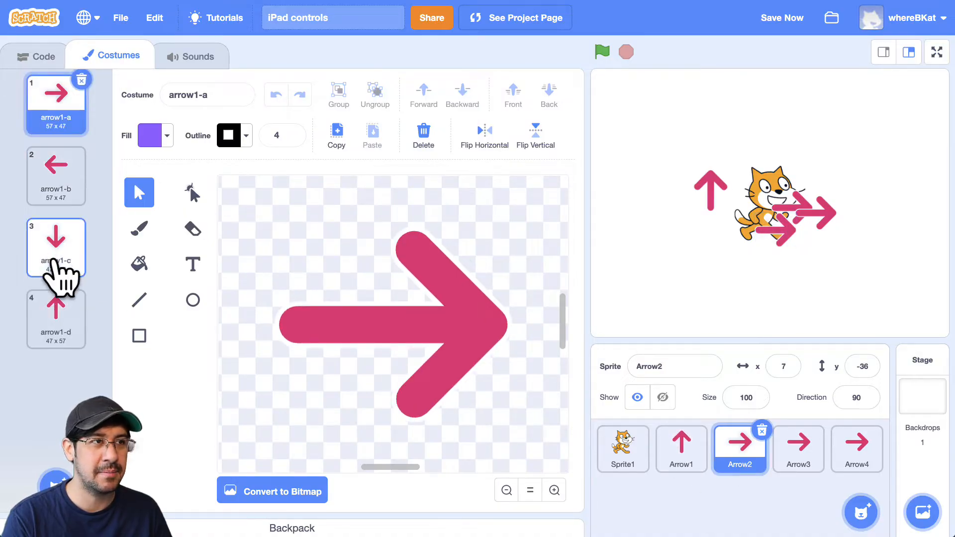
left_click(798, 449)
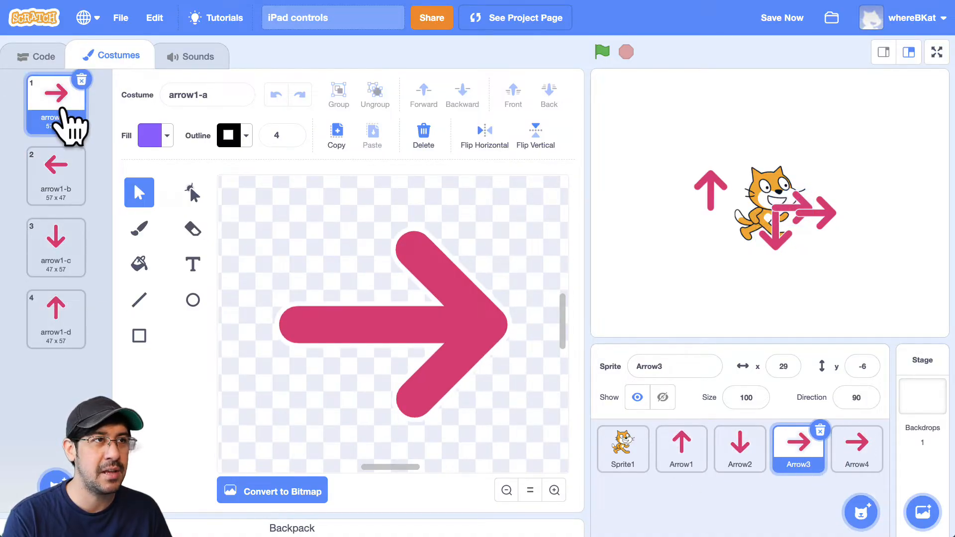
left_click(857, 449)
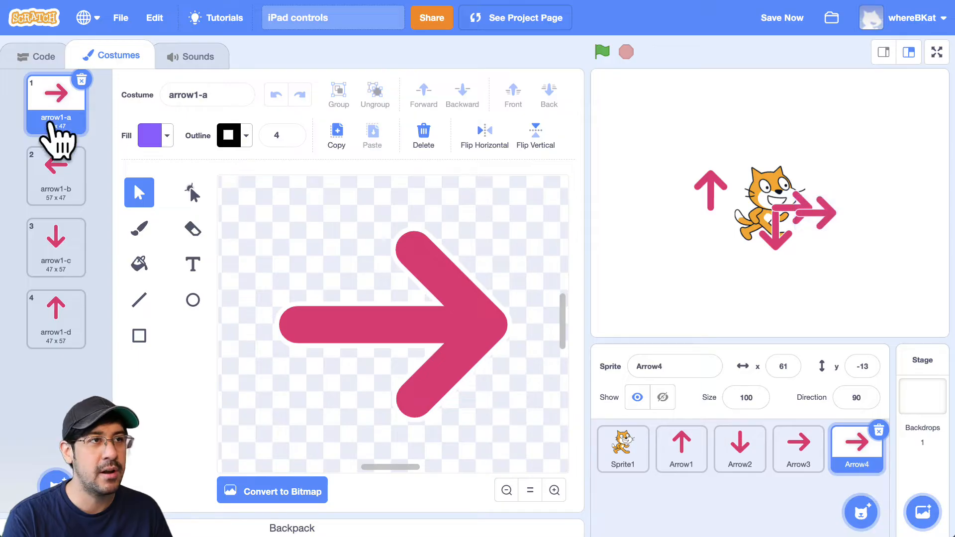
left_click(55, 164)
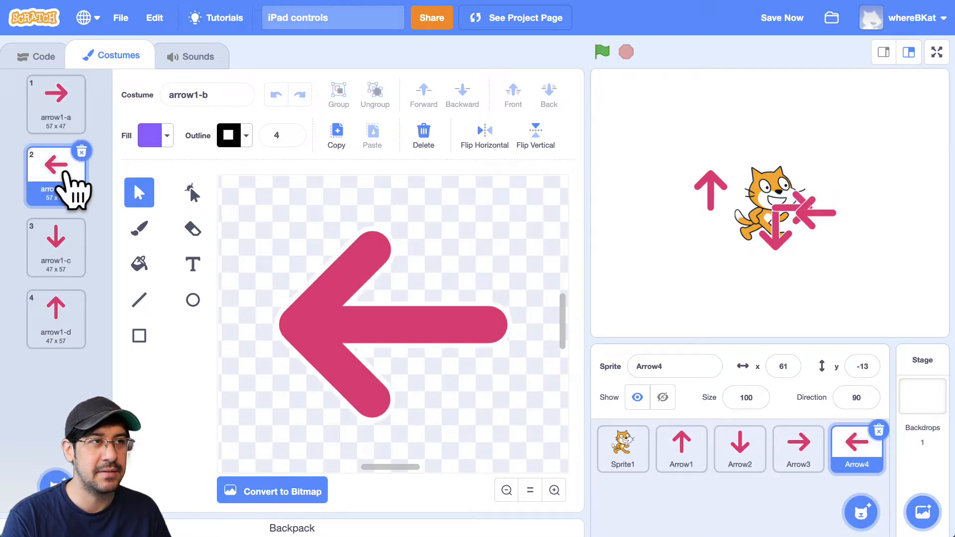
left_click(739, 449)
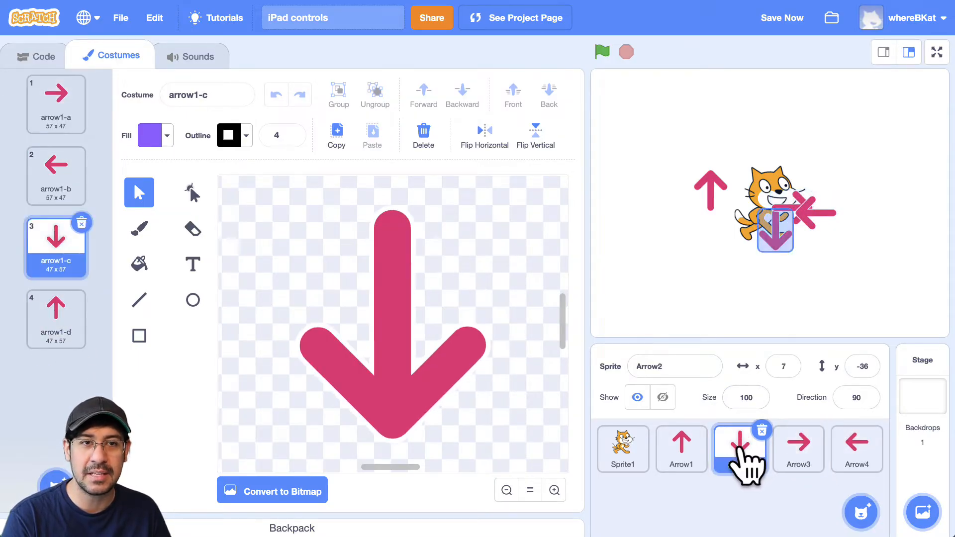
left_click(798, 449)
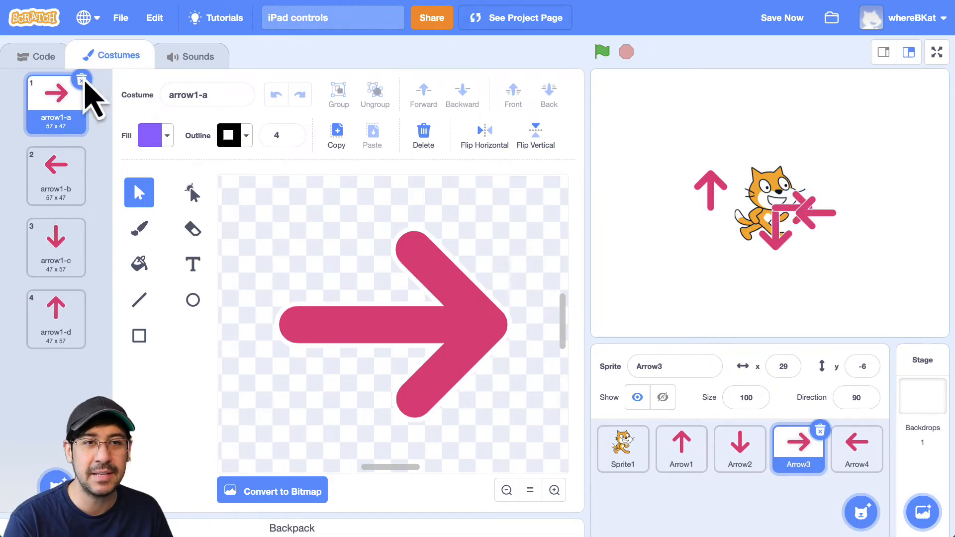
left_click(739, 449)
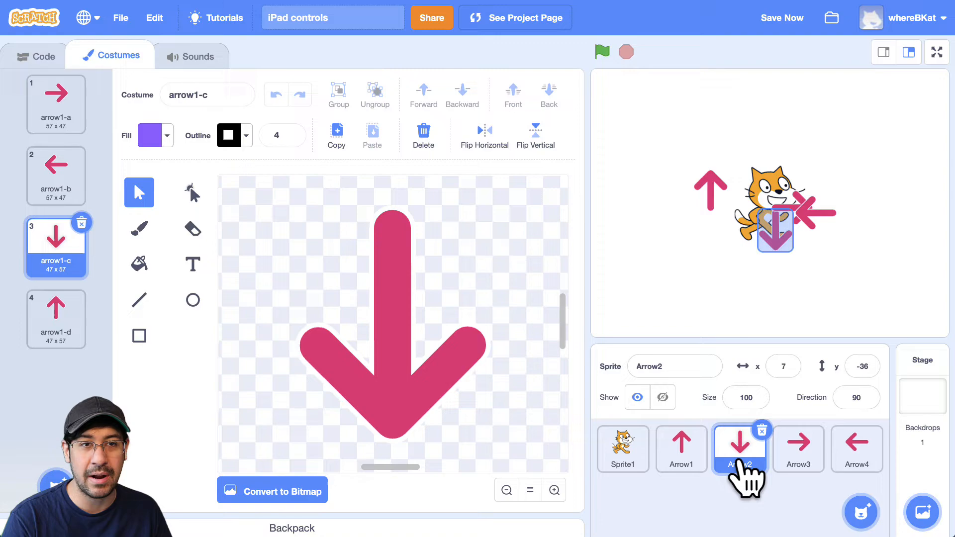
left_click(681, 448)
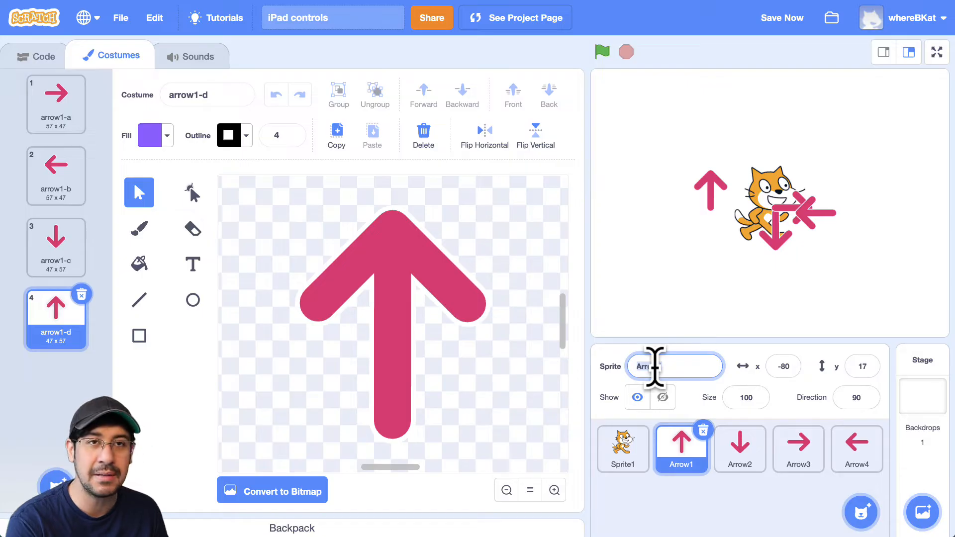
Rename the four arrow sprites Up, Down, Right and Left.
type("Up")
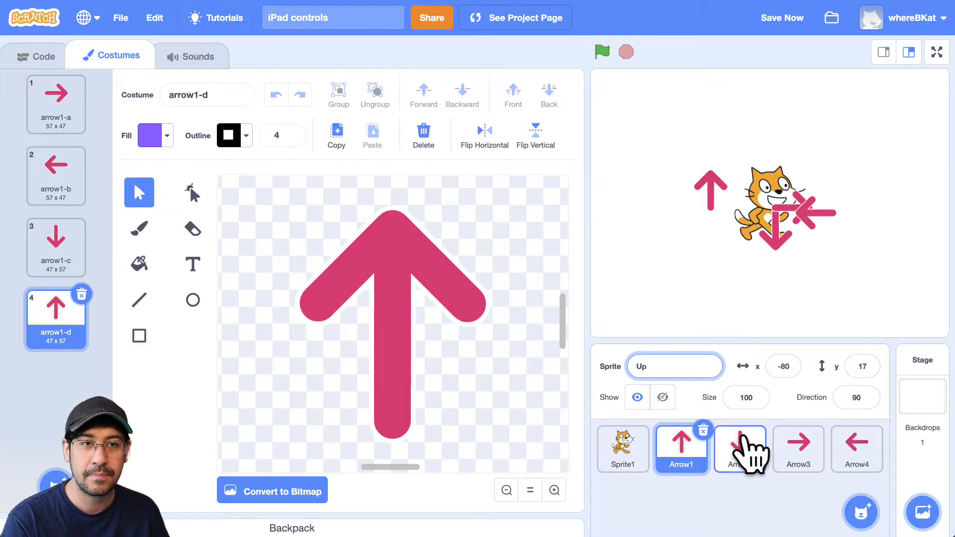
left_click(739, 448)
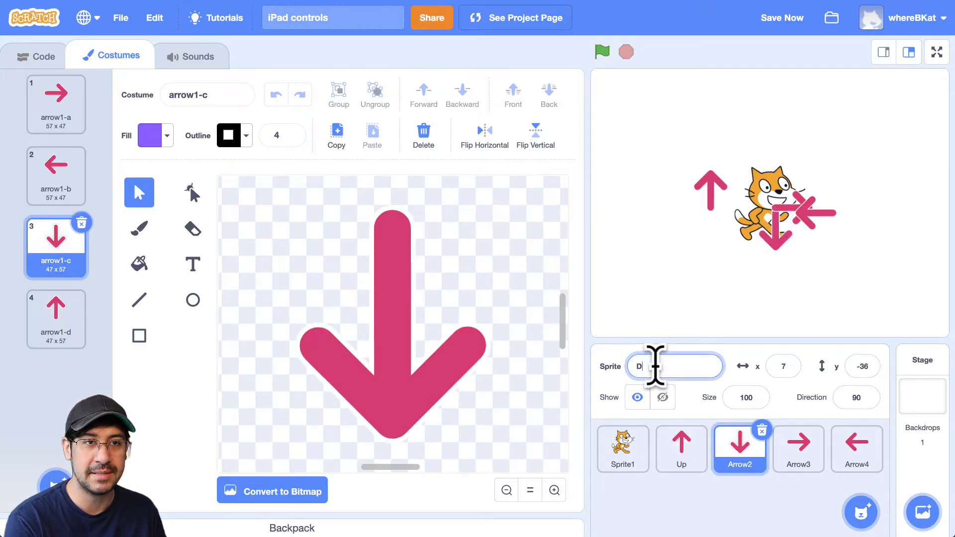
left_click(798, 449)
type("Right")
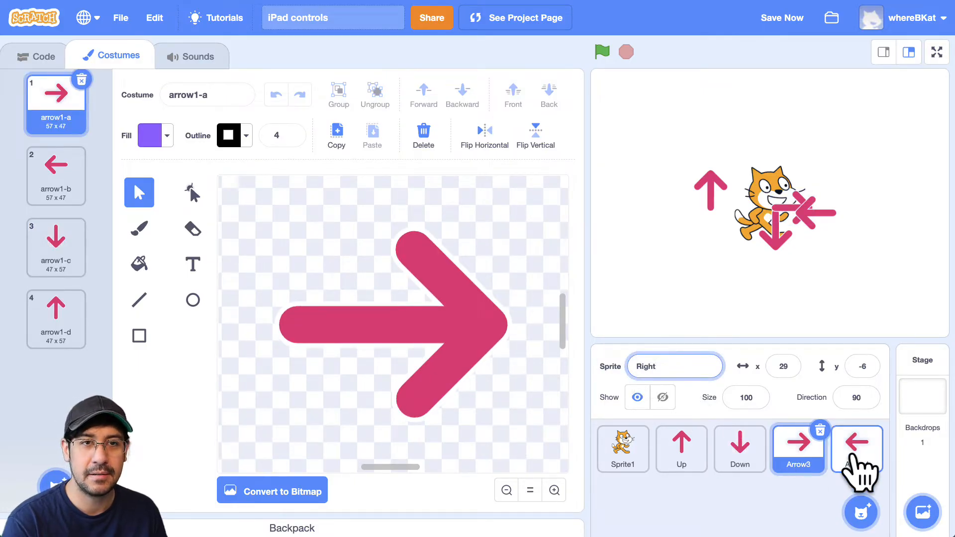
left_click(856, 448)
type("Left")
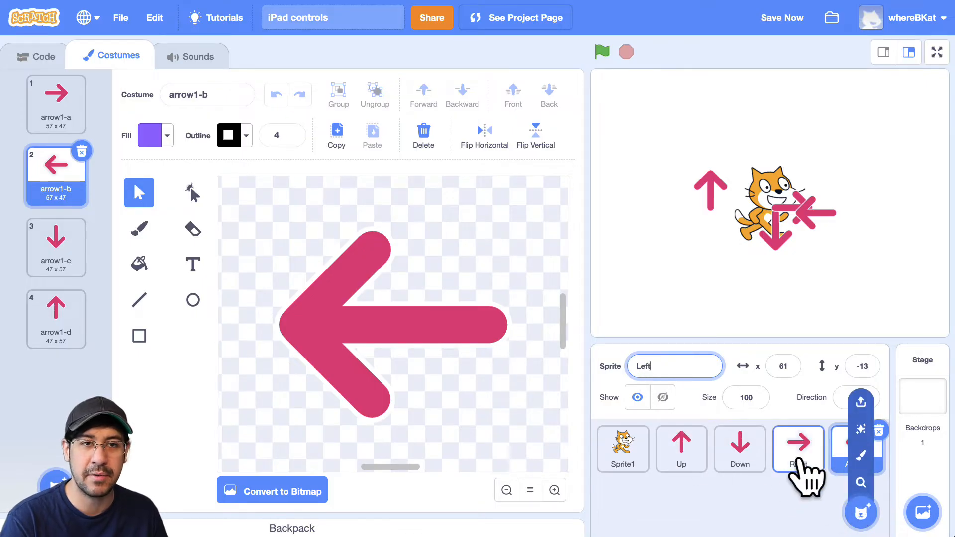
left_click(798, 448)
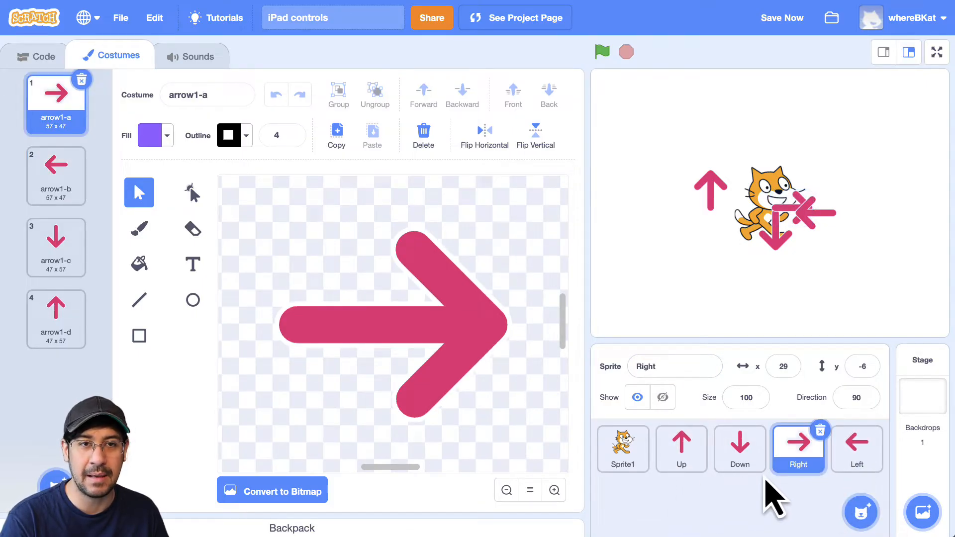
mouse_move(836, 497)
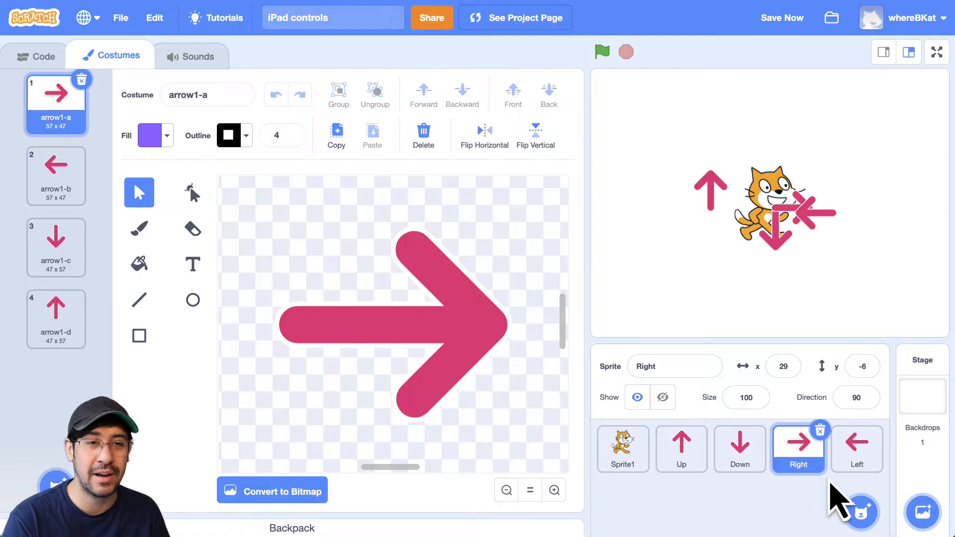
mouse_move(649, 288)
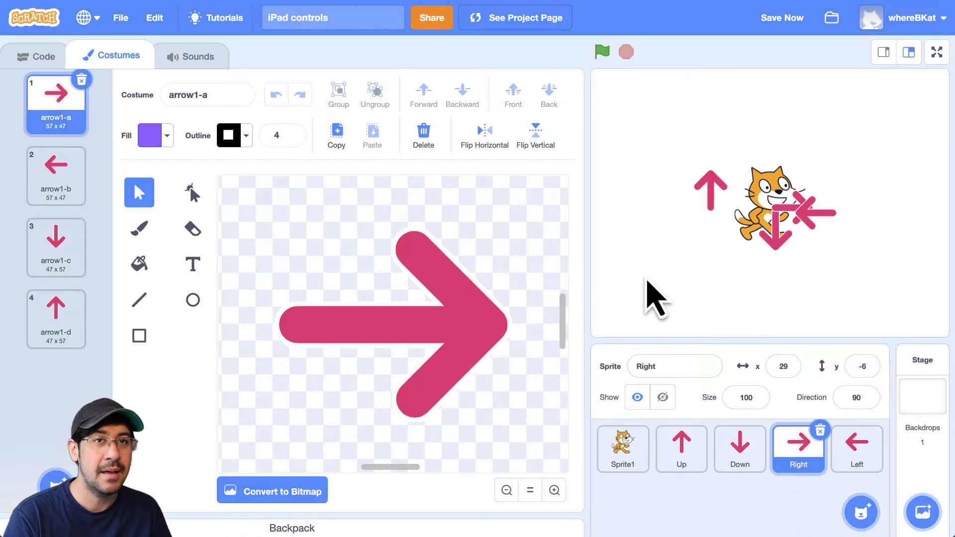
Arrange the Up, Down, Left and Right arrows into a cross-shaped pad at the stage's lower left.
left_click_drag(708, 185, 629, 249)
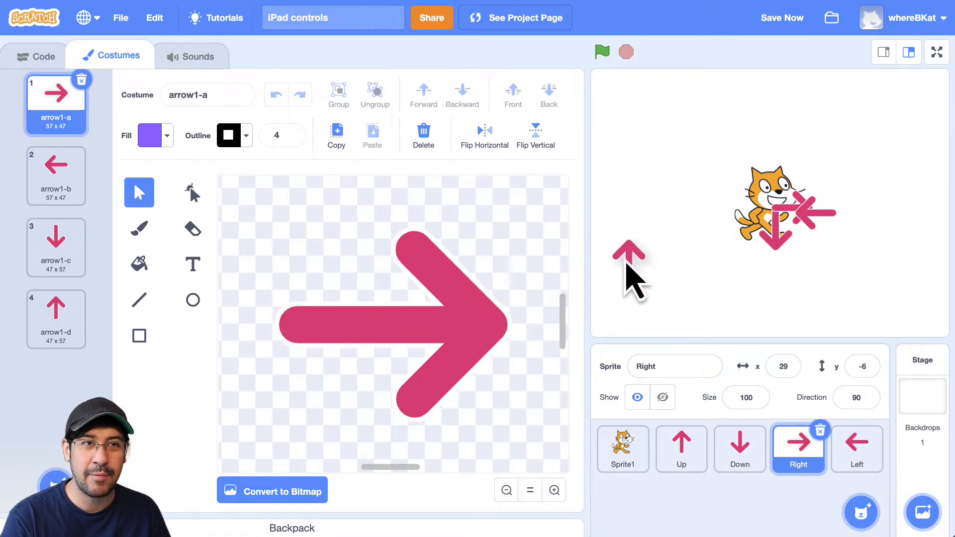
left_click(681, 448)
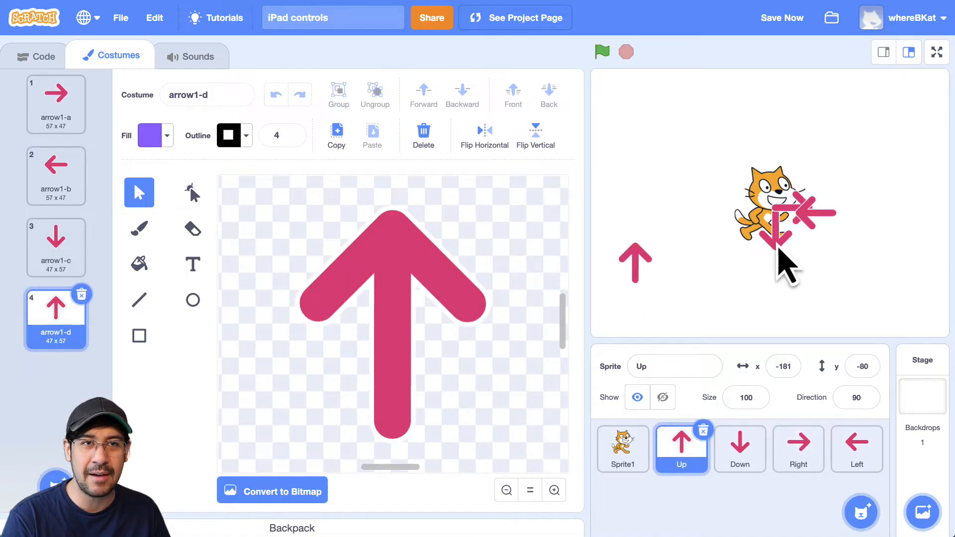
left_click(740, 449)
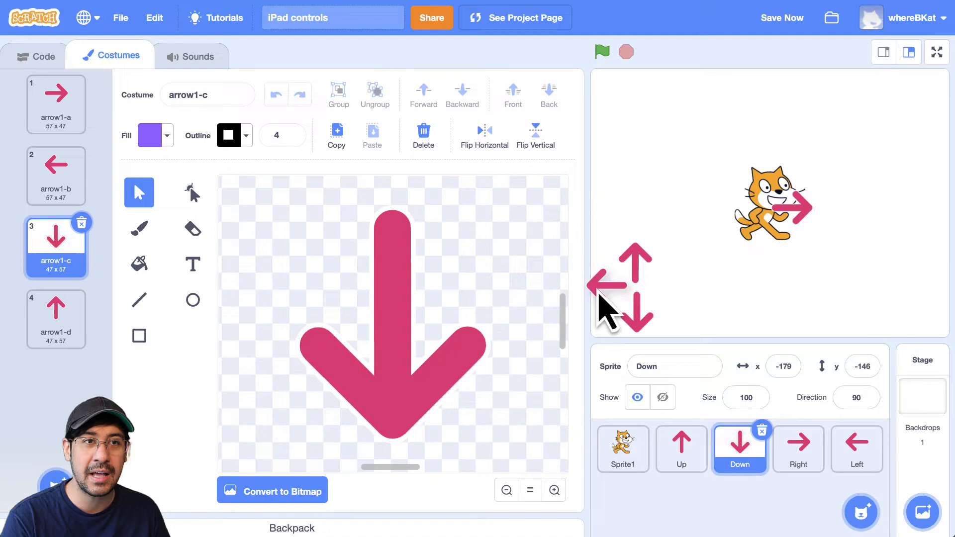
left_click(856, 449)
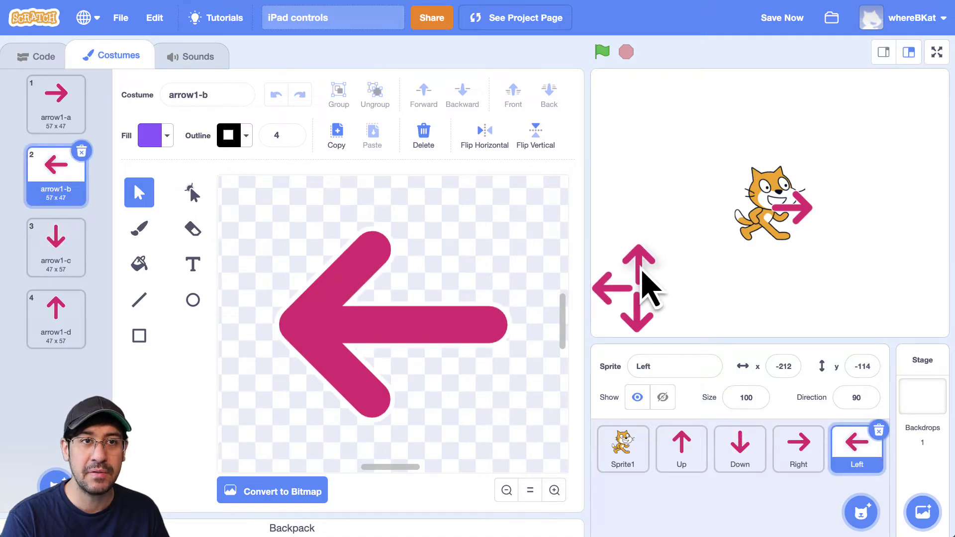
left_click(681, 449)
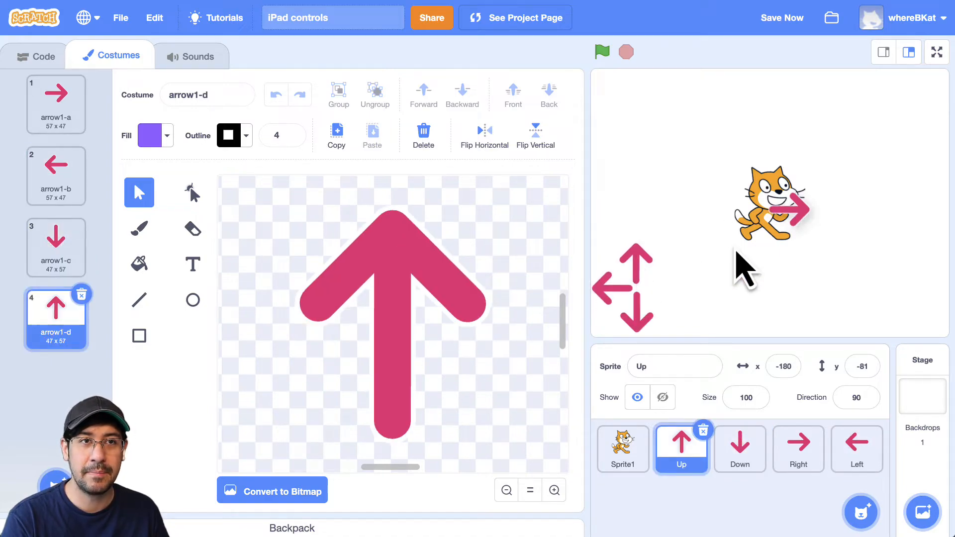
left_click(798, 448)
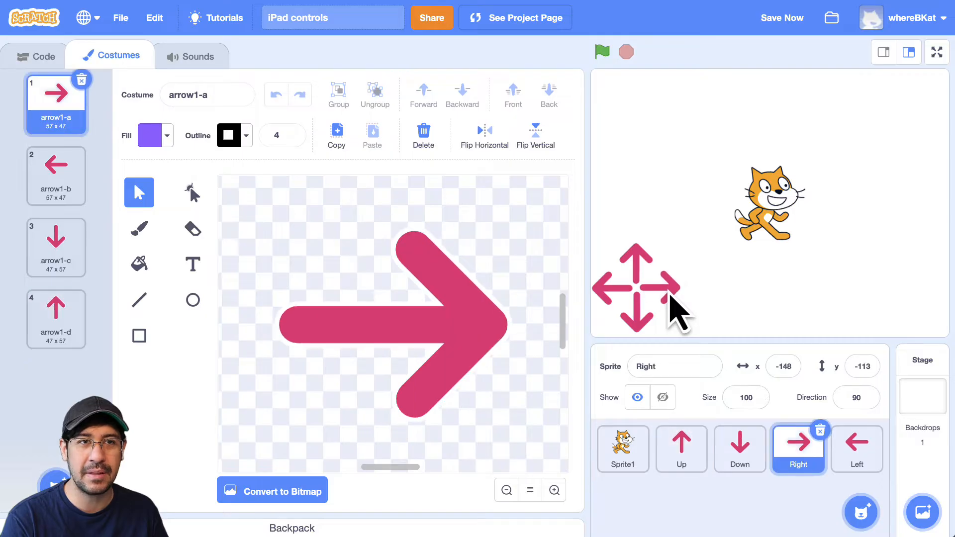
mouse_move(669, 293)
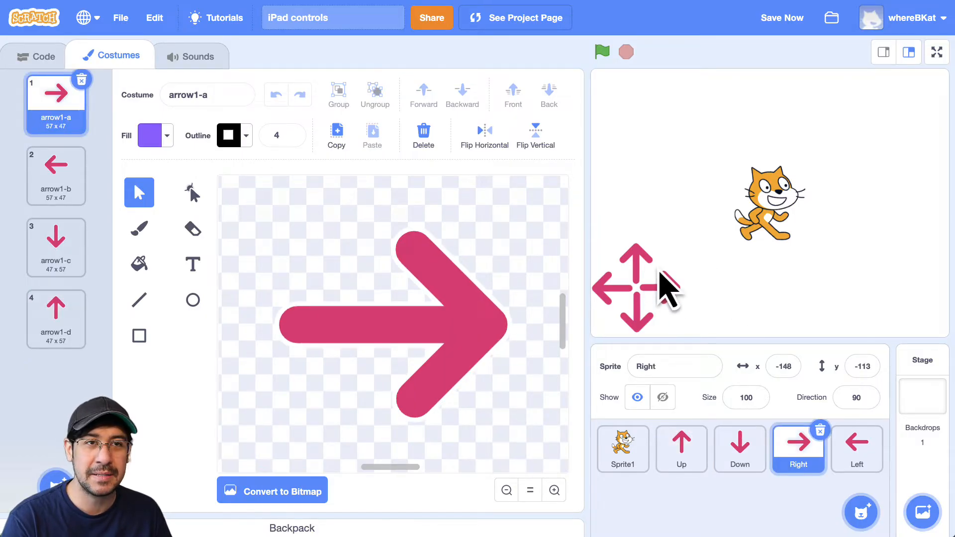
mouse_move(706, 337)
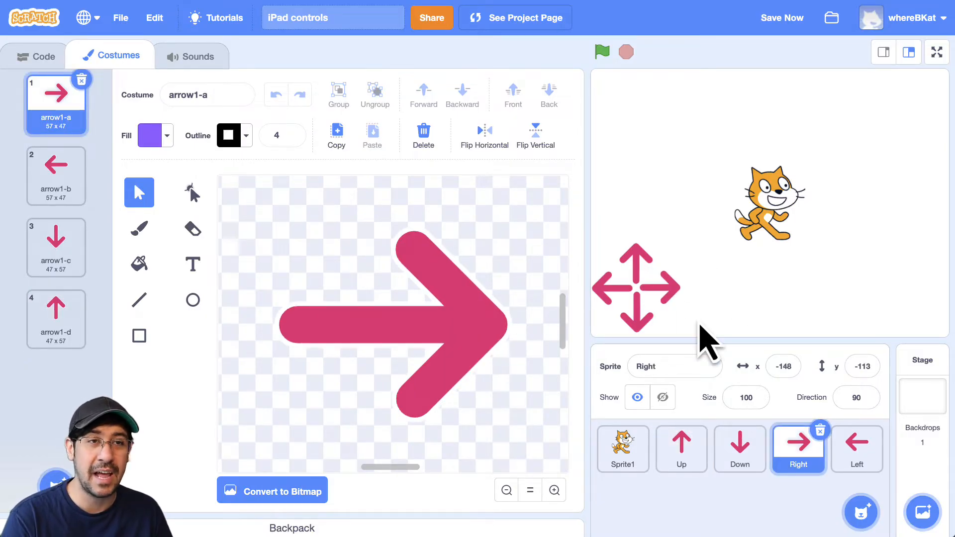
mouse_move(644, 309)
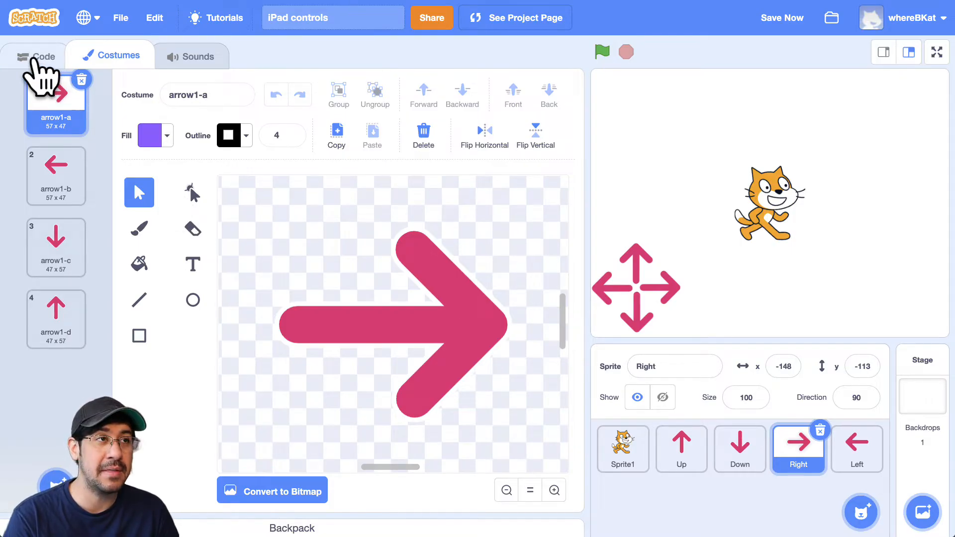
Open the Up sprite's empty code area with the Events blocks showing.
left_click(682, 449)
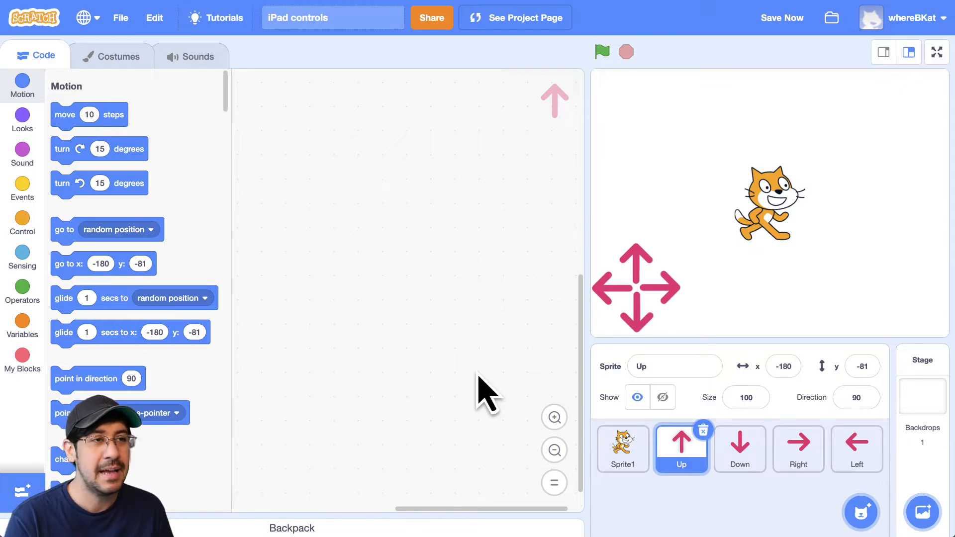
mouse_move(385, 331)
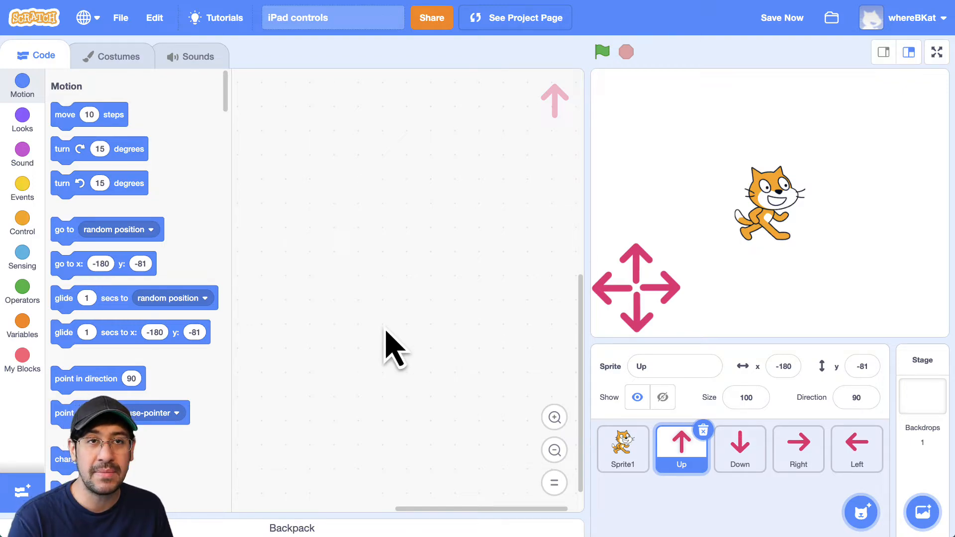
mouse_move(406, 348)
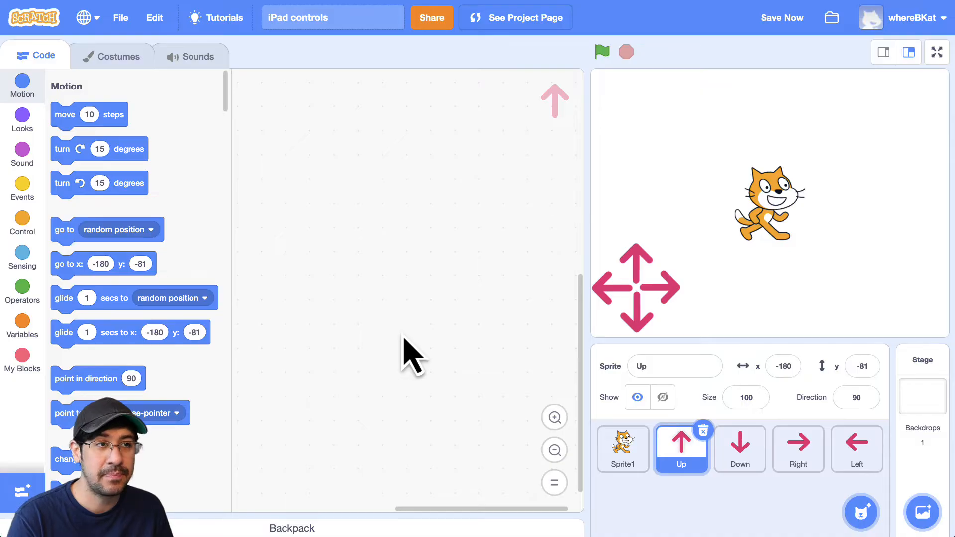
mouse_move(347, 415)
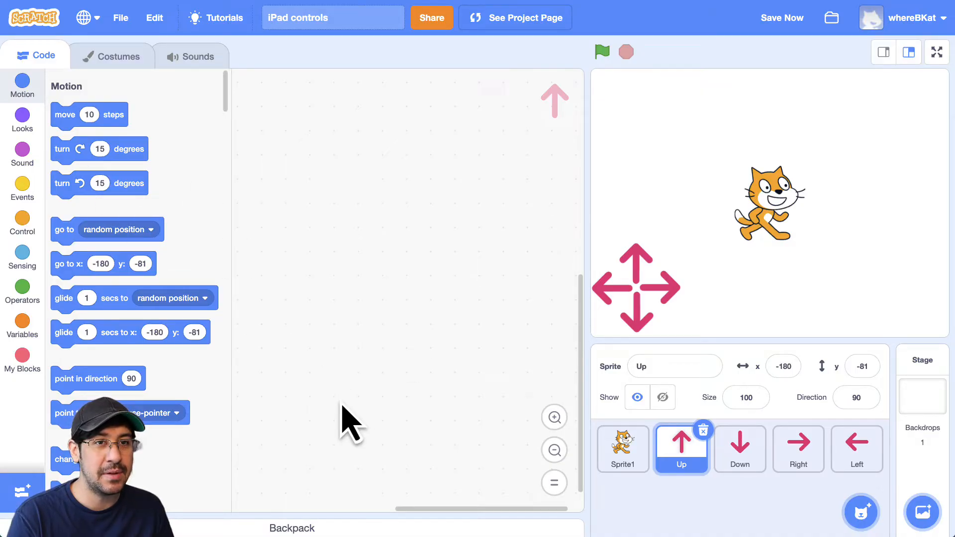
mouse_move(23, 188)
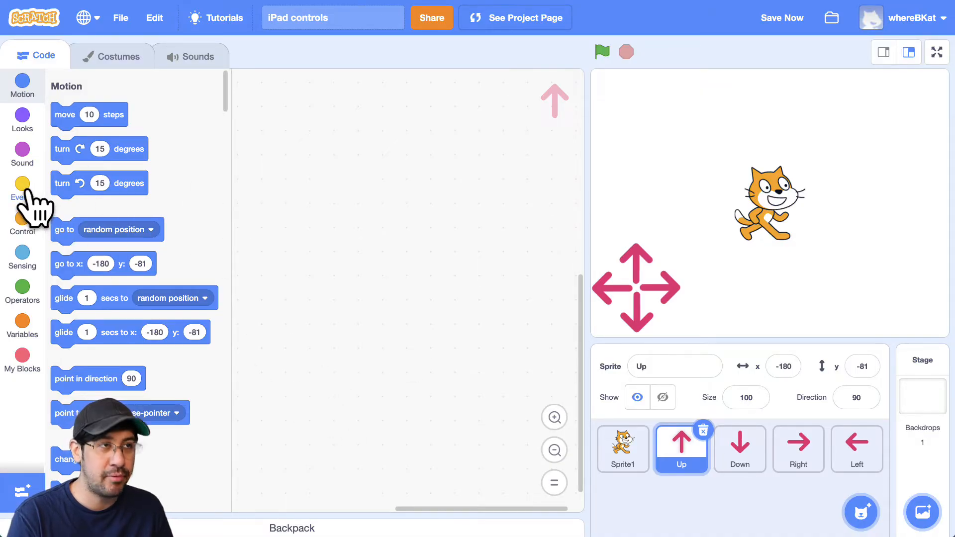
left_click(22, 184)
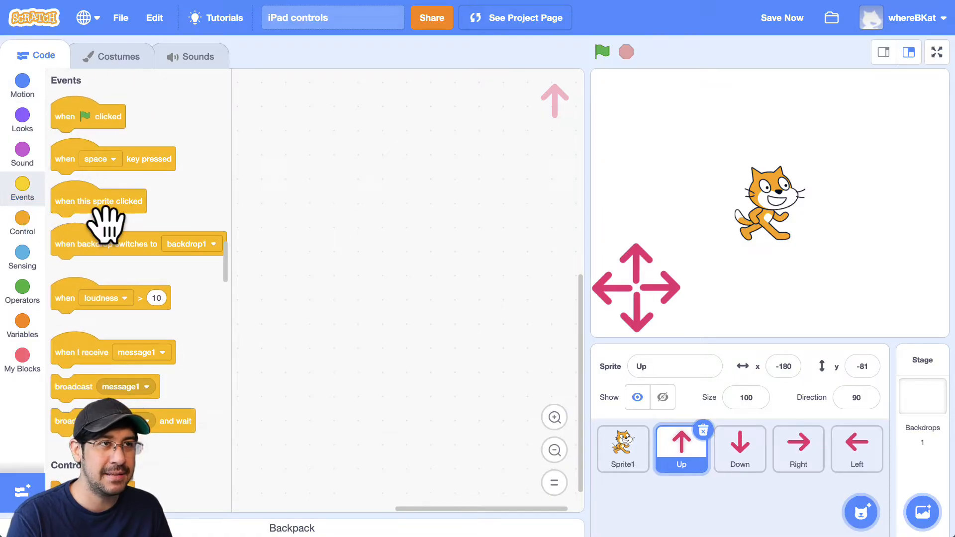
Script Up: when this sprite clicked, broadcast new message 'up arrow pressed'.
left_click_drag(98, 200, 303, 127)
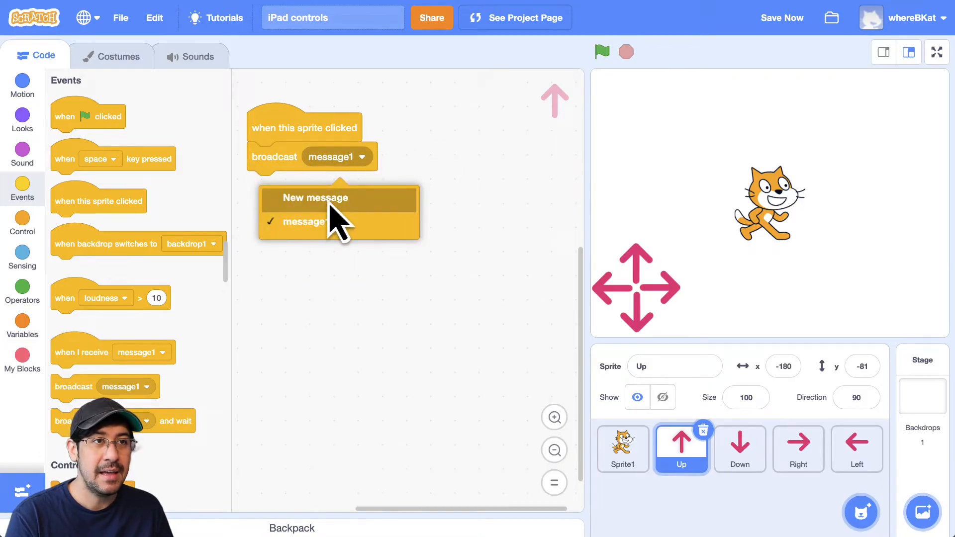
left_click(315, 197)
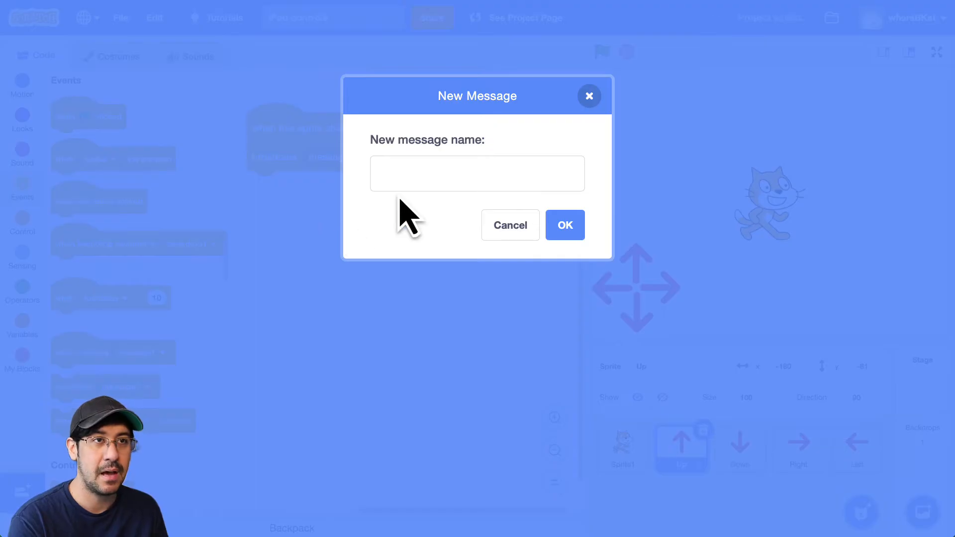
type("up arro")
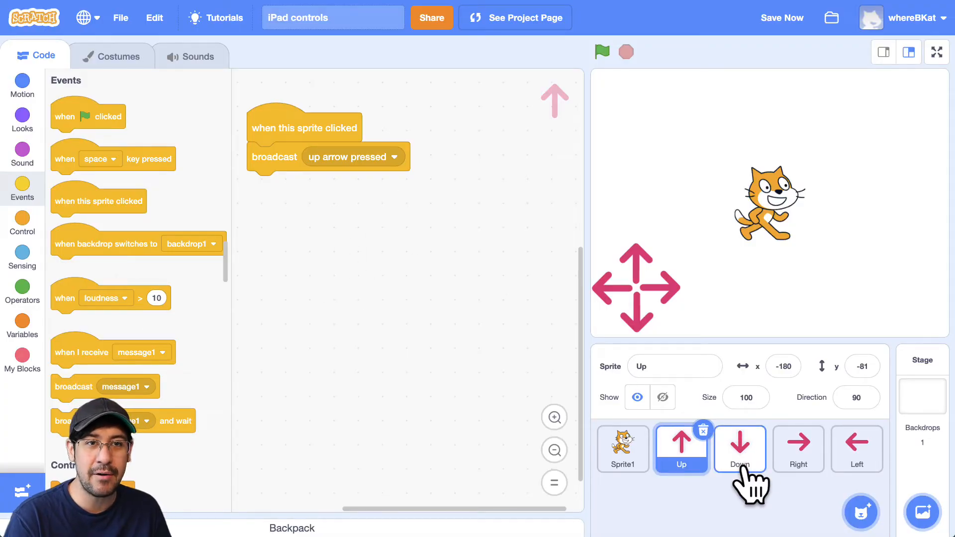
Script Down: when this sprite clicked, broadcast new message 'down arrow pressed'.
left_click(740, 449)
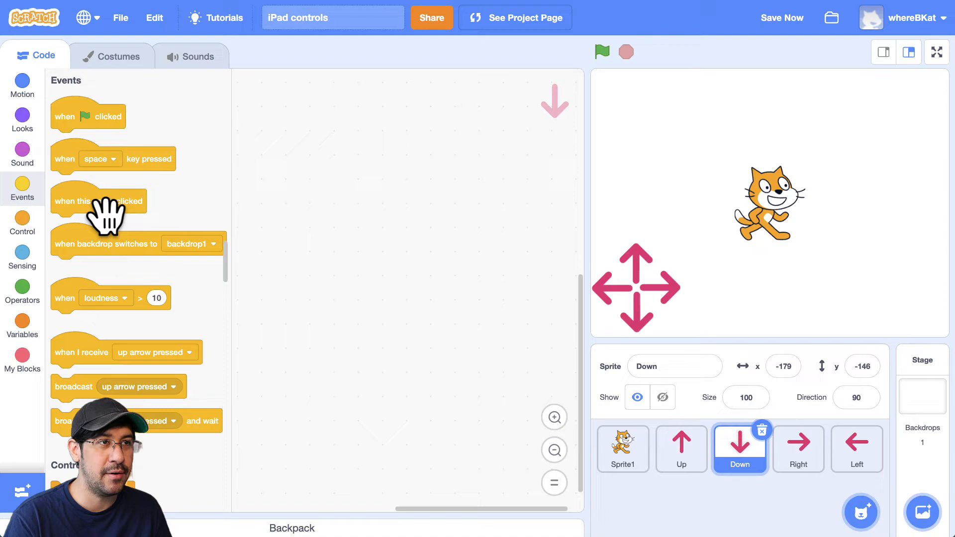
left_click_drag(97, 200, 304, 119)
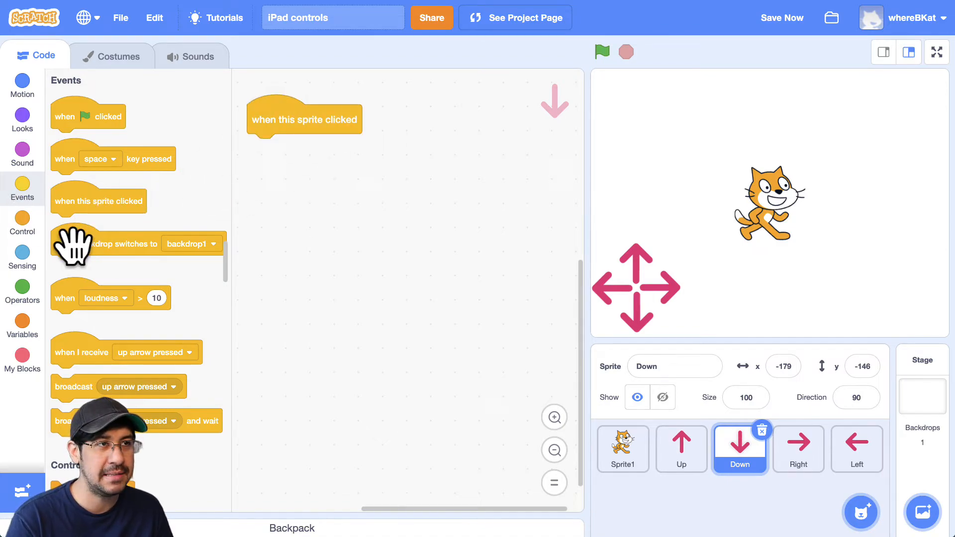
mouse_move(67, 172)
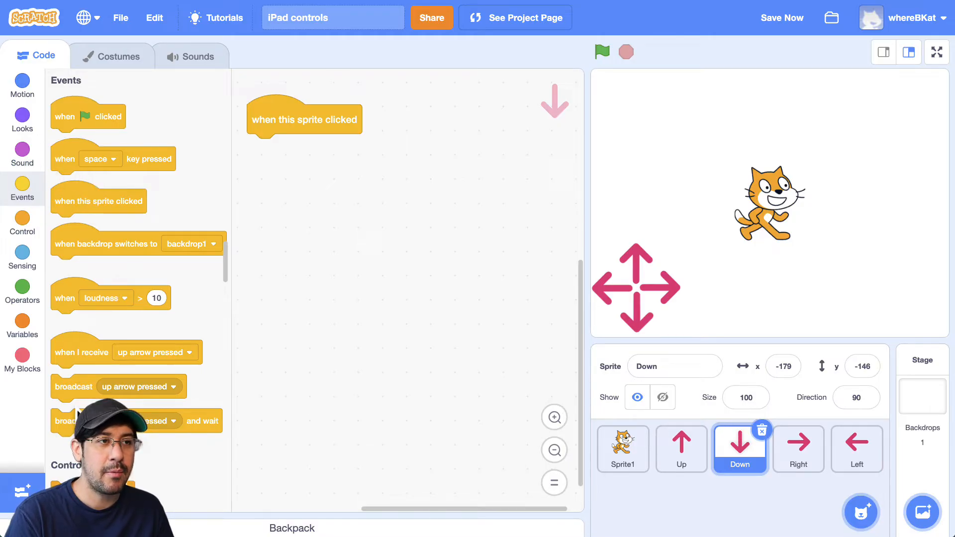
left_click(397, 148)
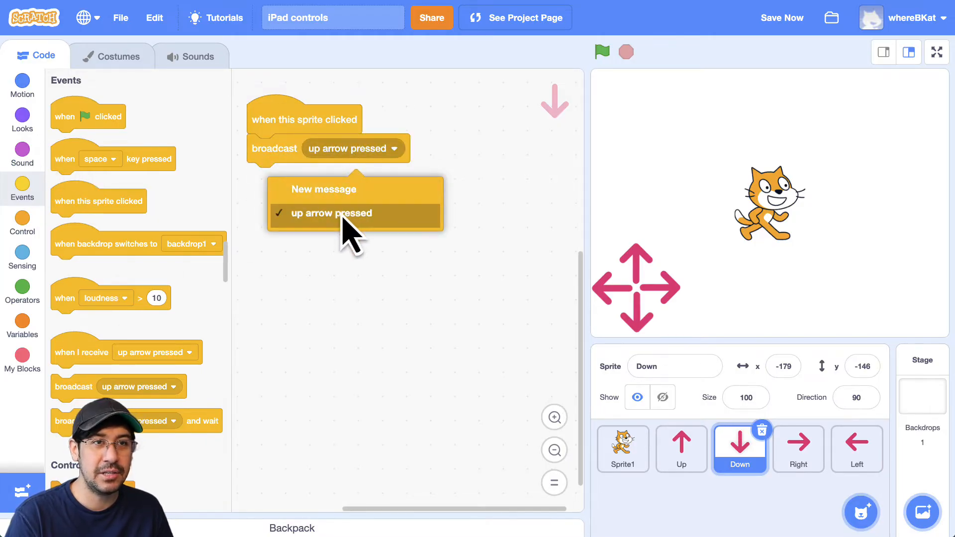
left_click(323, 189)
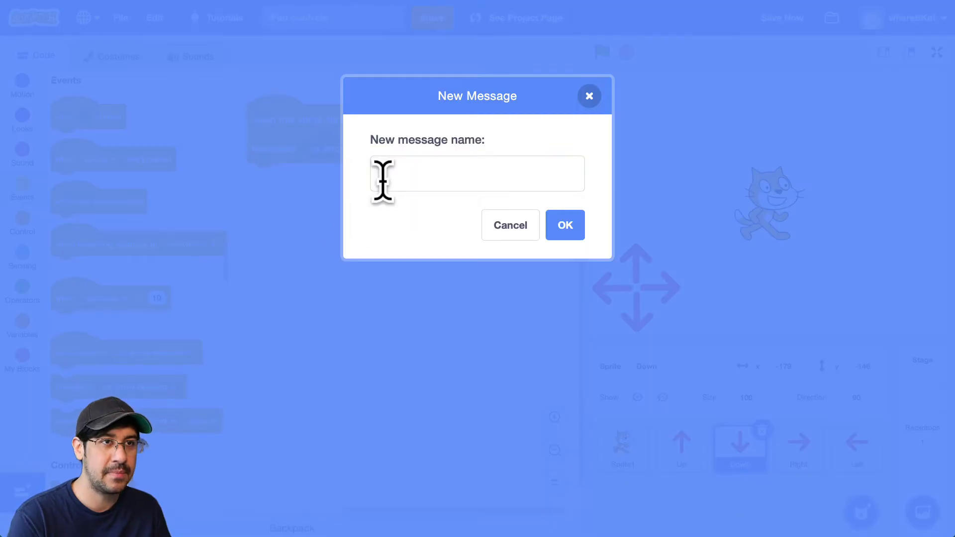
type("down arrow pre")
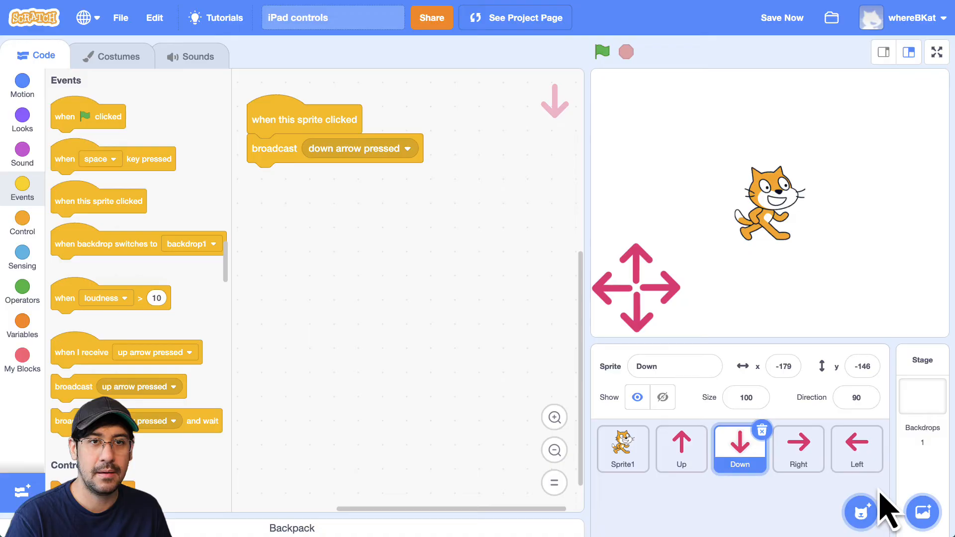
Give Right a clicked script broadcasting a new 'right' message, and delete blank Sprite2.
left_click(798, 449)
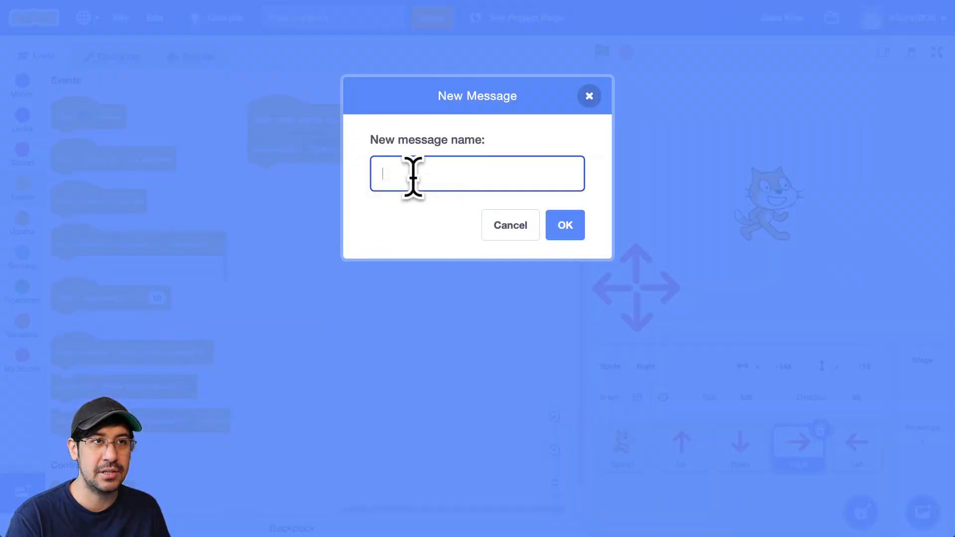
type("right")
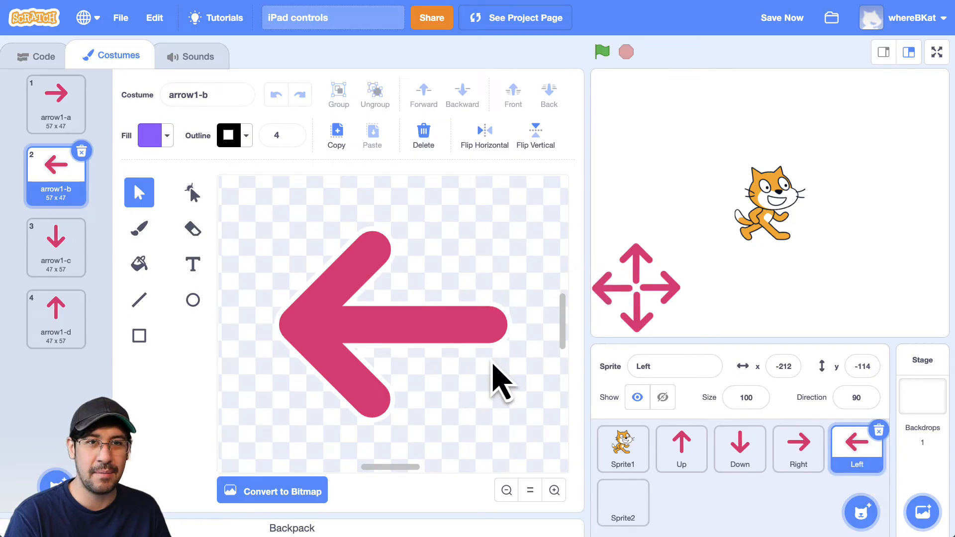
mouse_move(28, 65)
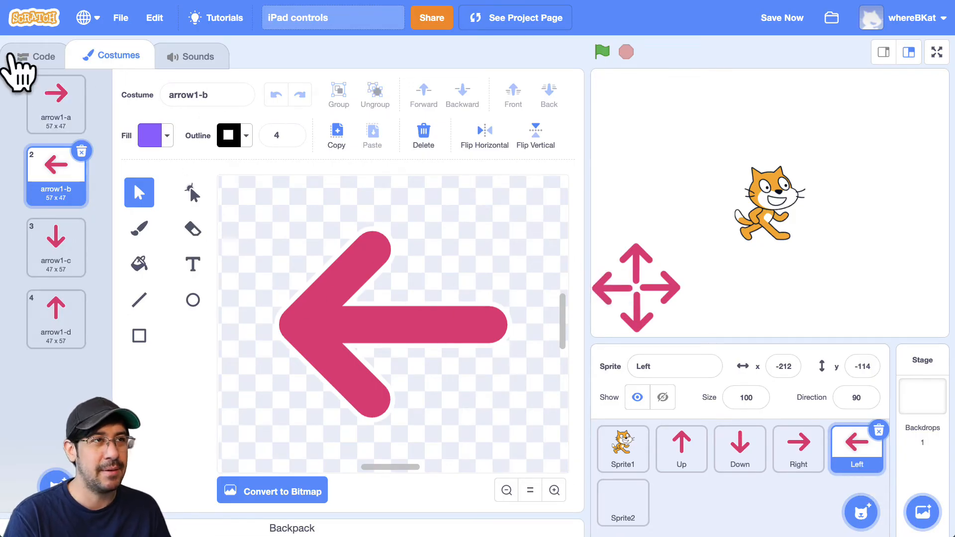
left_click(38, 56)
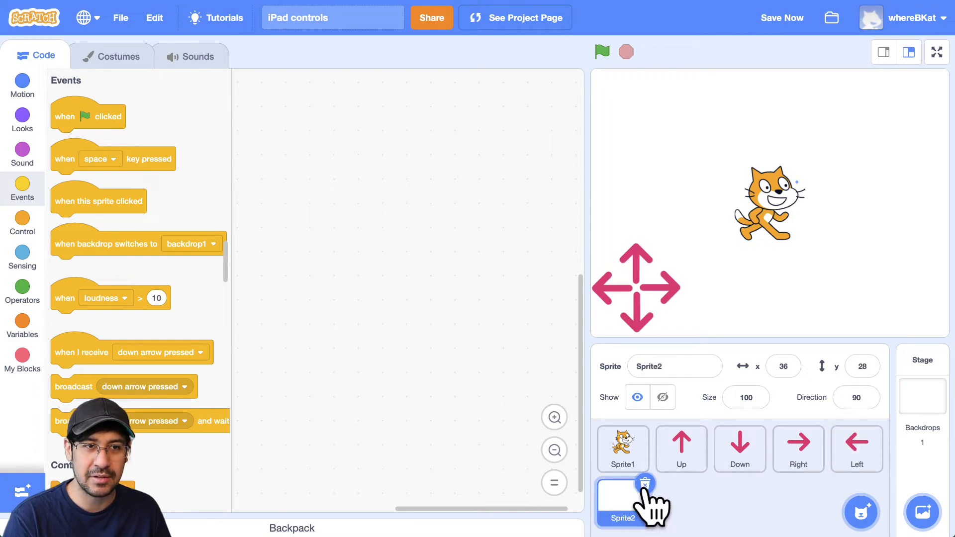
left_click(857, 446)
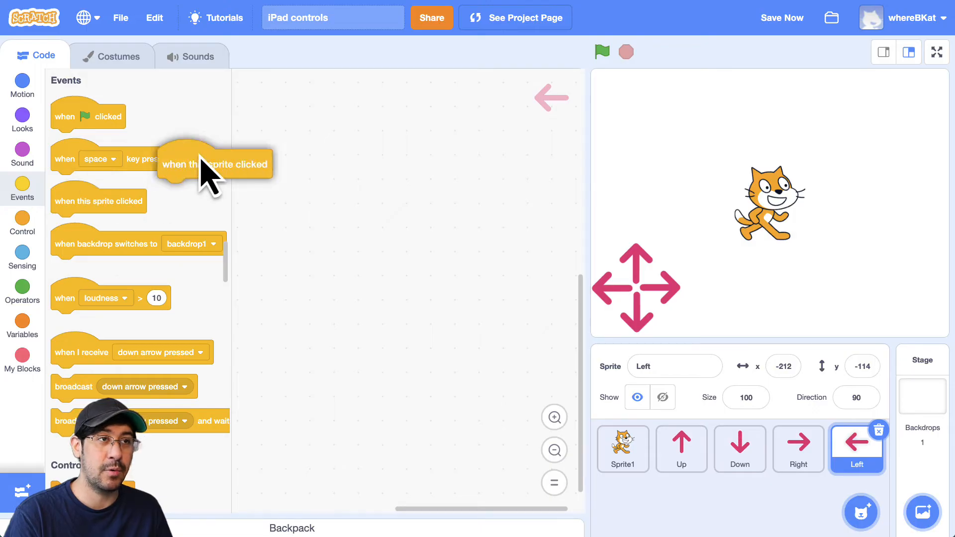
Script Left: when this sprite clicked, broadcast new message 'left arrow pressed'.
left_click_drag(214, 163, 293, 122)
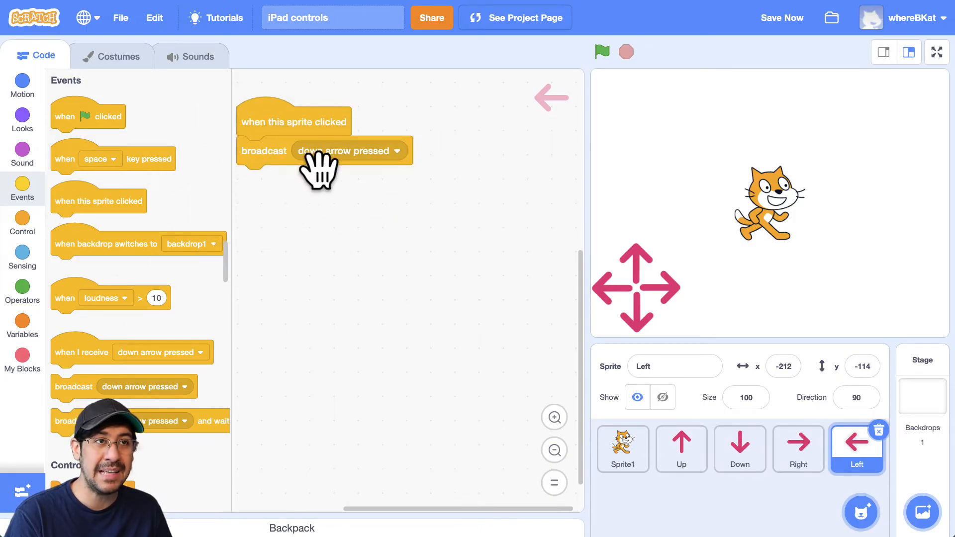
left_click(349, 150)
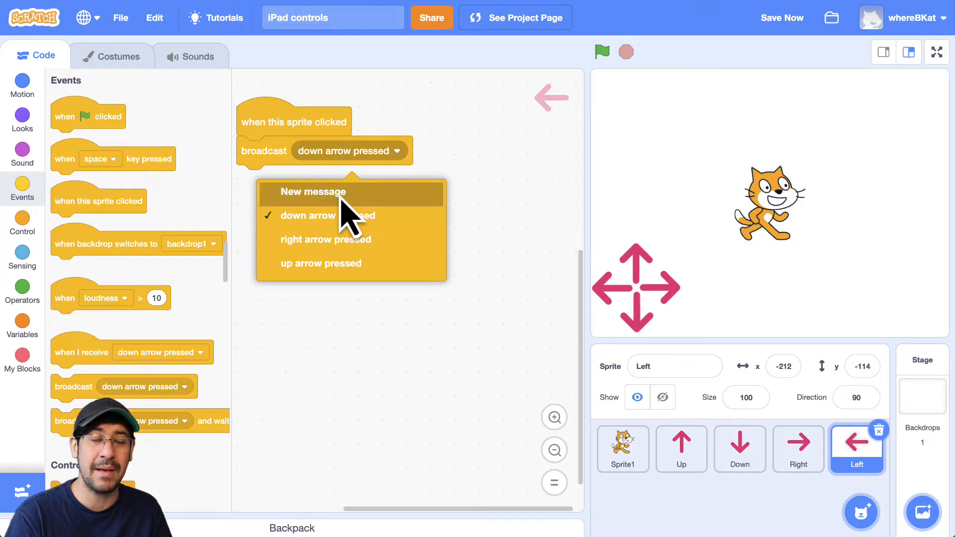
left_click(314, 192)
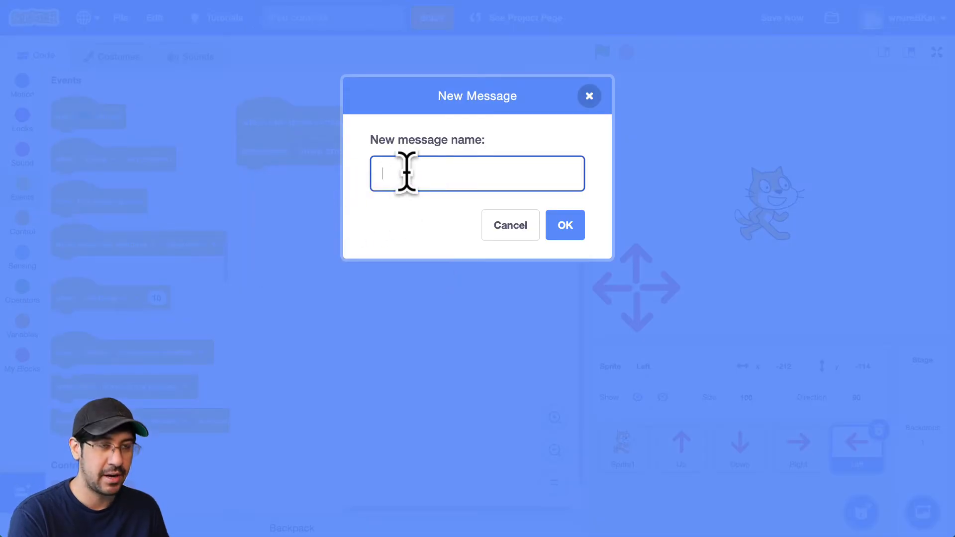
type("left two")
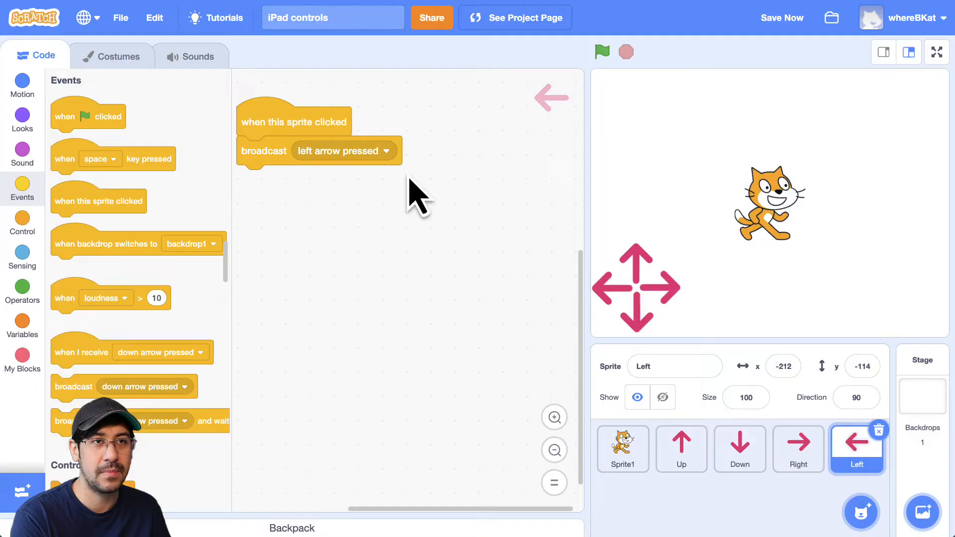
mouse_move(636, 288)
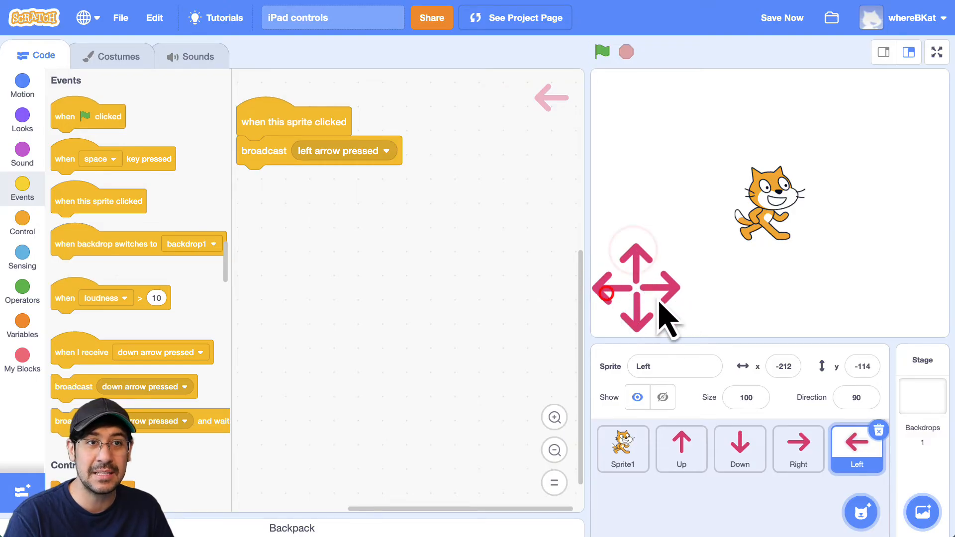
mouse_move(728, 320)
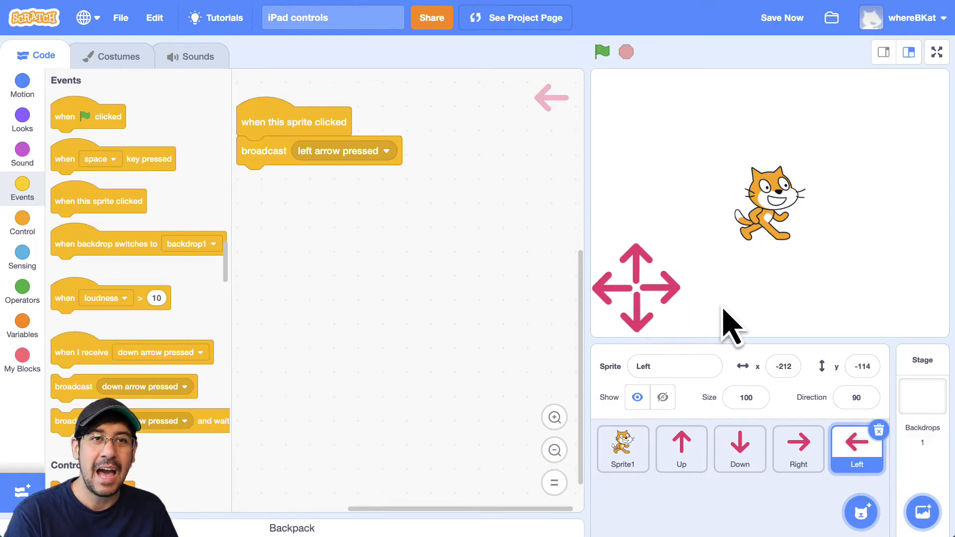
mouse_move(764, 295)
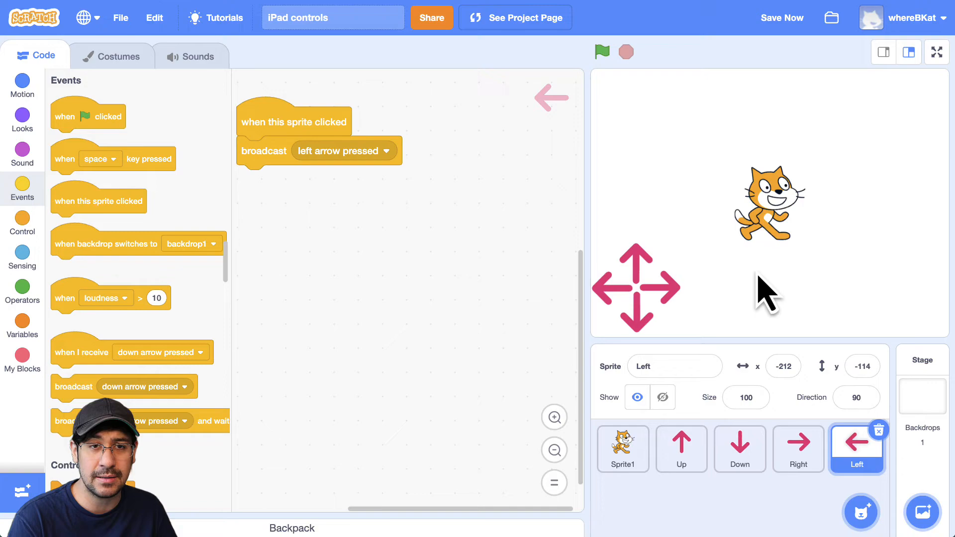
Add a 'when I receive down arrow pressed' block to the cat's code.
left_click(623, 449)
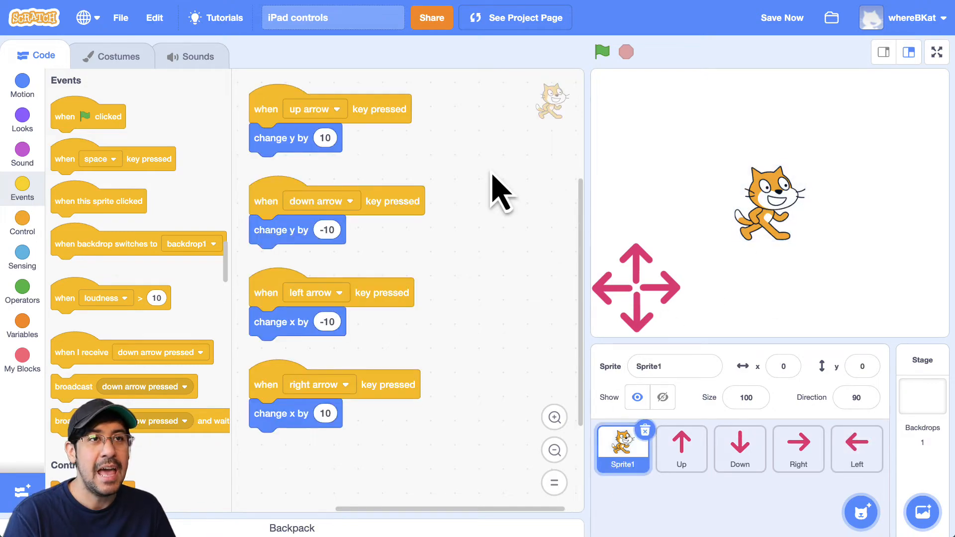
left_click(294, 138)
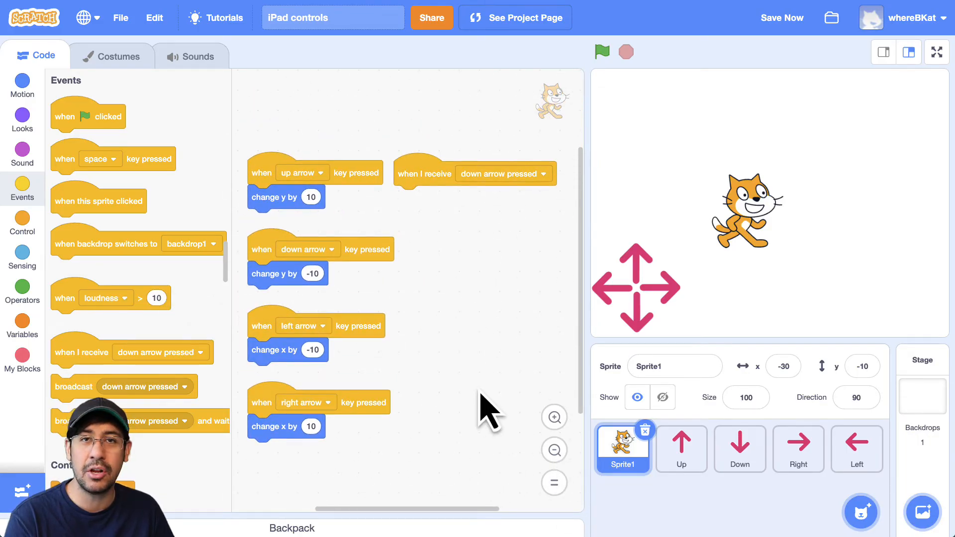
mouse_move(480, 190)
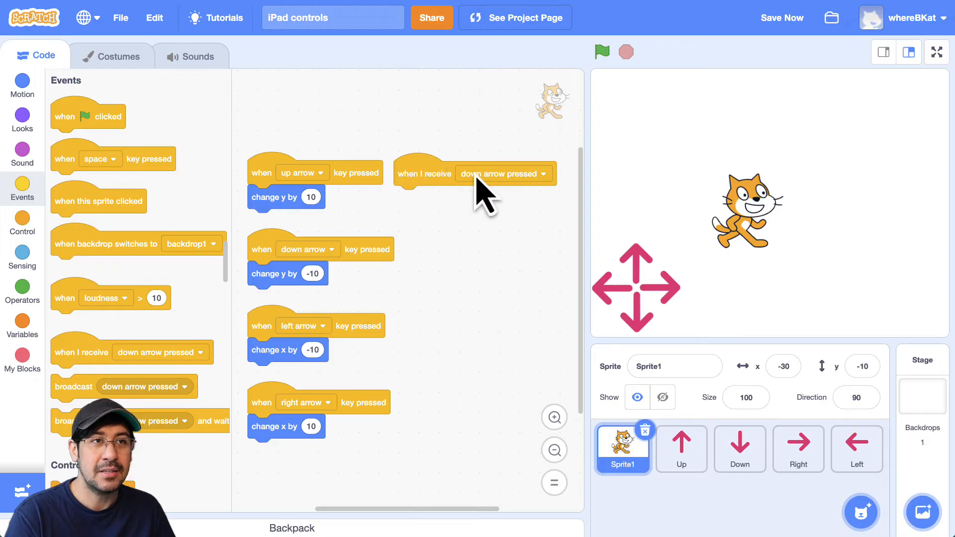
Set the duplicated cat receivers to the other arrow messages, including left arrow pressed.
left_click(504, 173)
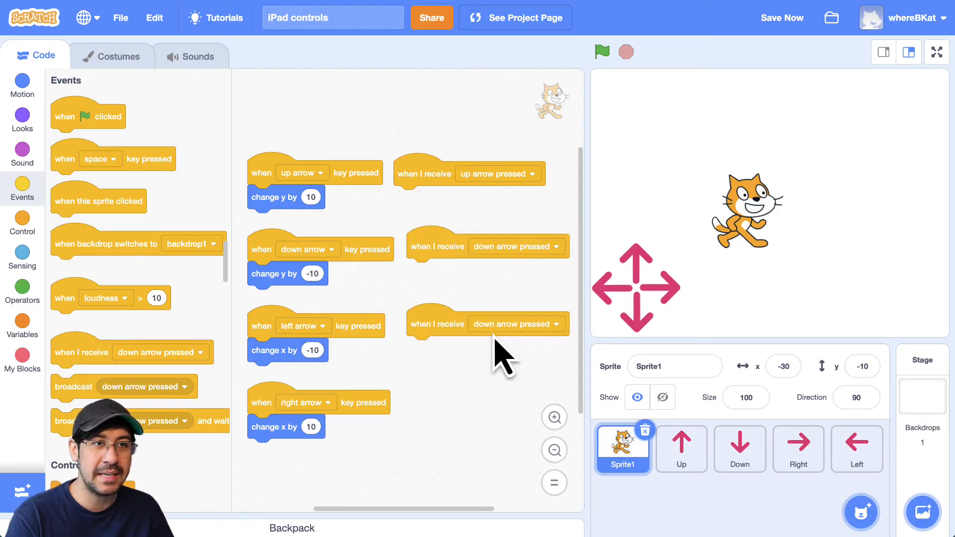
left_click(556, 323)
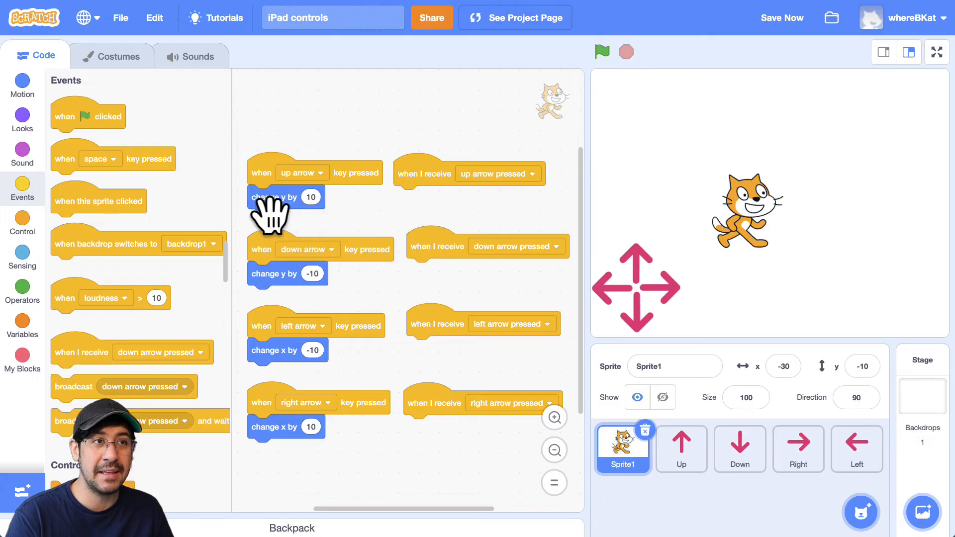
mouse_move(342, 377)
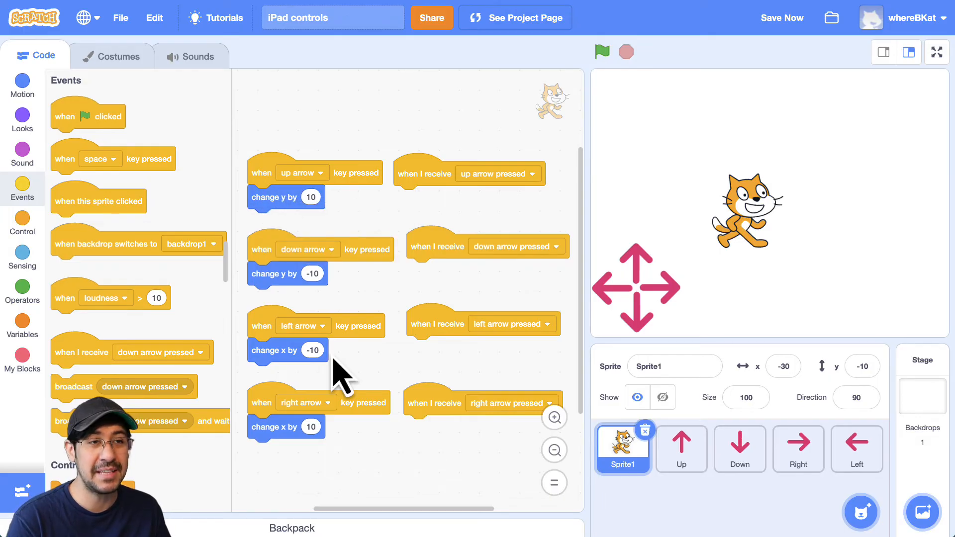
mouse_move(270, 278)
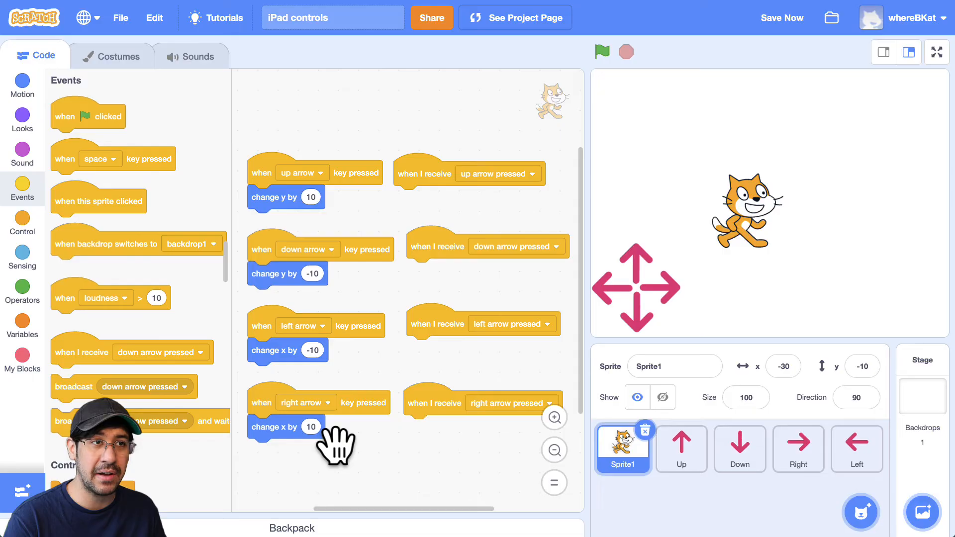
mouse_move(341, 231)
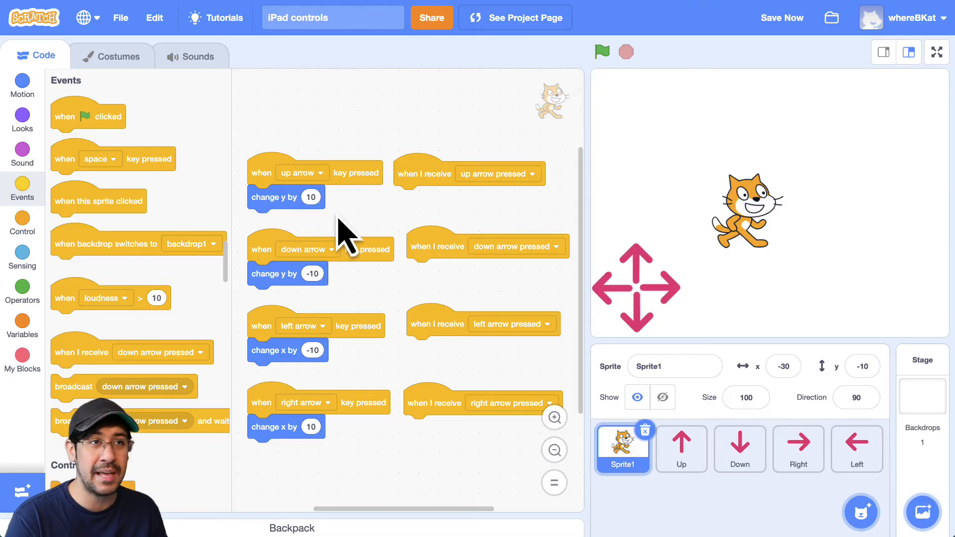
left_click(781, 17)
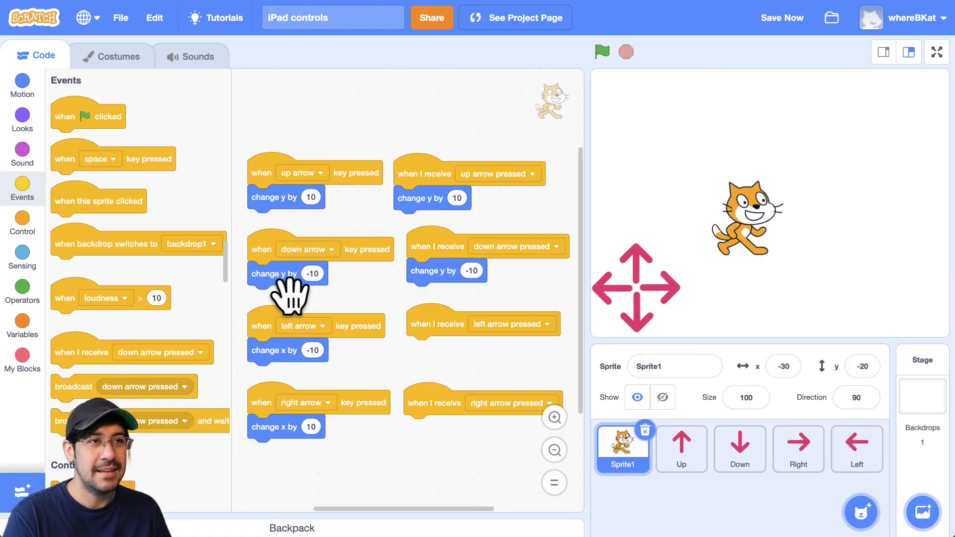
mouse_move(417, 231)
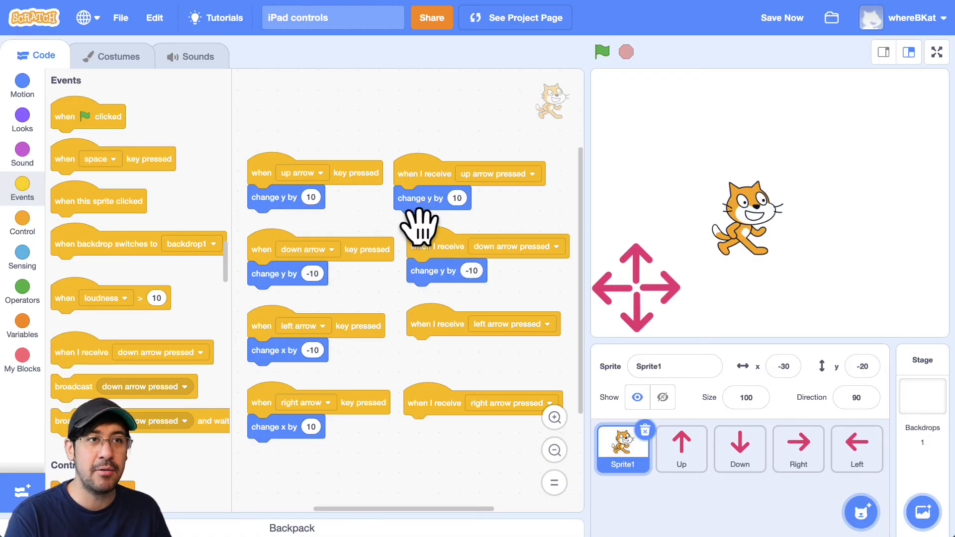
mouse_move(479, 237)
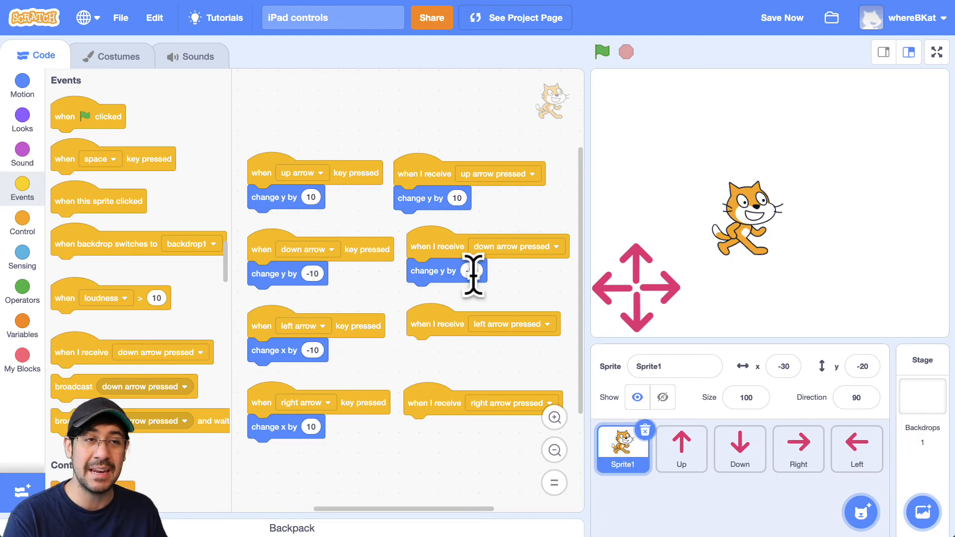
Duplicate a change x/y movement block to attach under another arrow receiver.
right_click(286, 350)
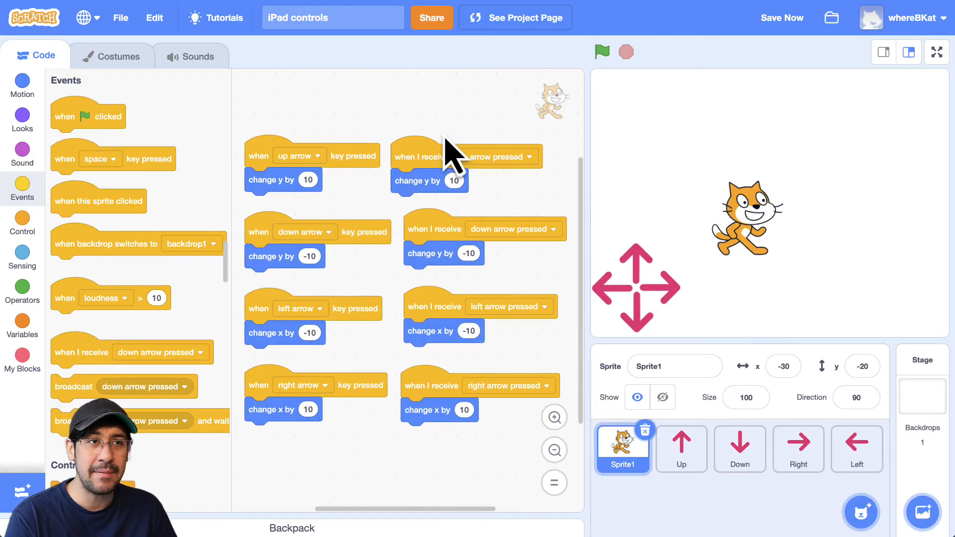
Test the stage arrow sprites, moving the cat to x -10, y 30.
left_click(681, 448)
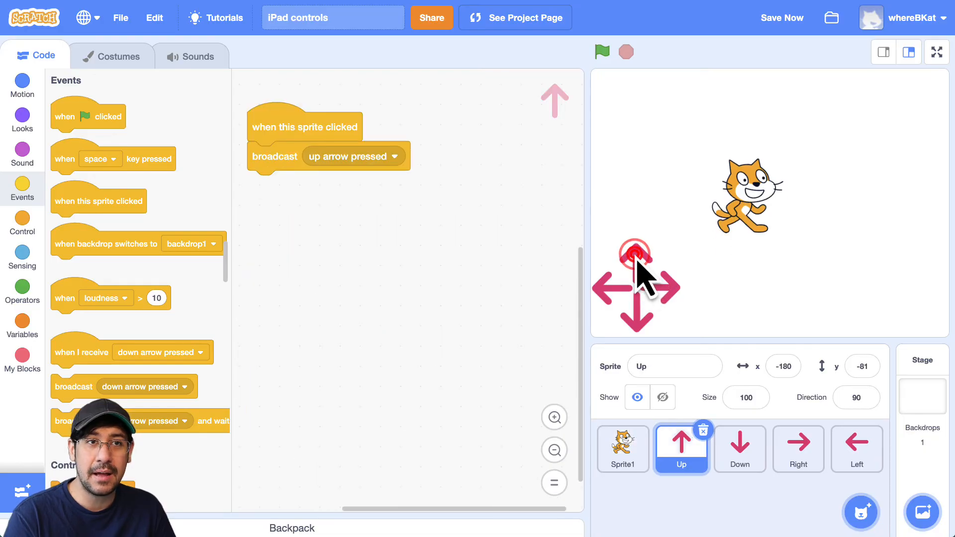
left_click(622, 449)
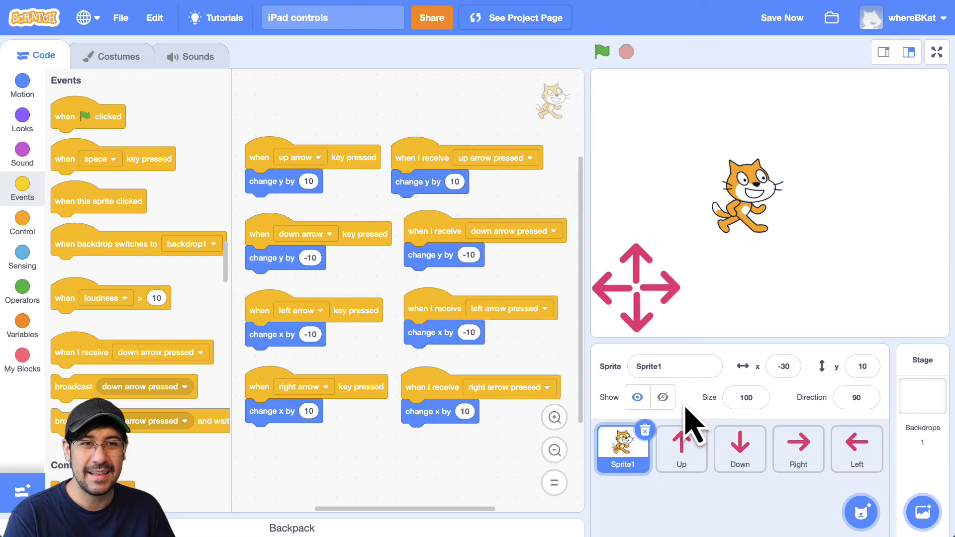
mouse_move(606, 288)
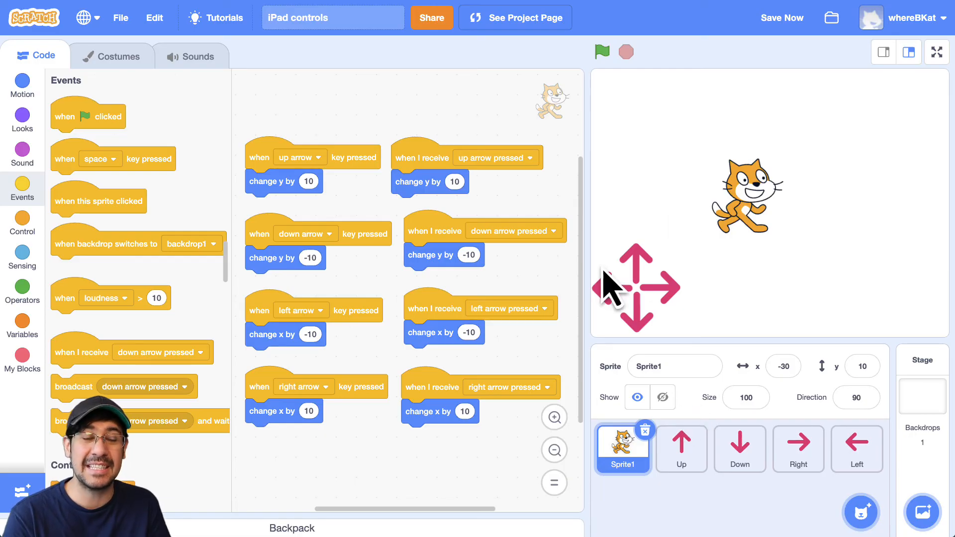
mouse_move(692, 414)
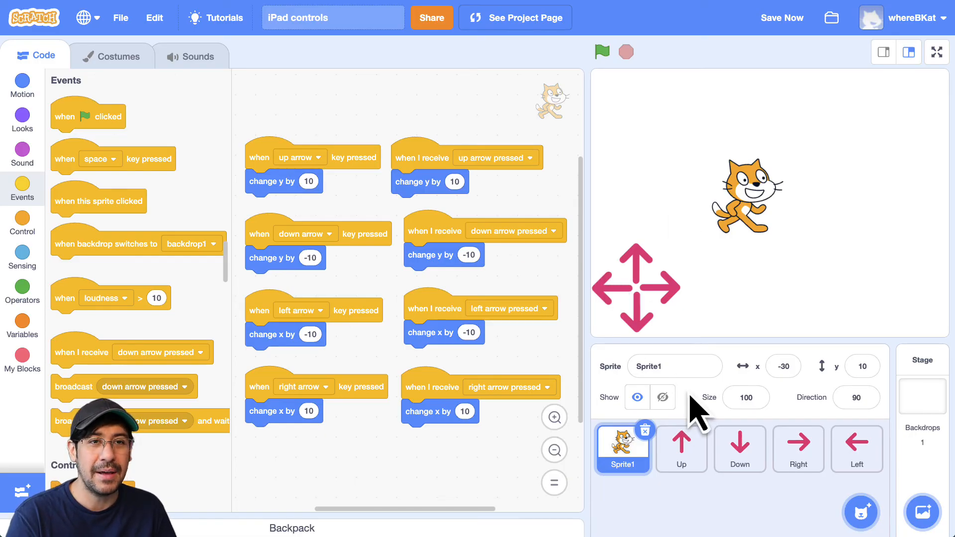
left_click(669, 288)
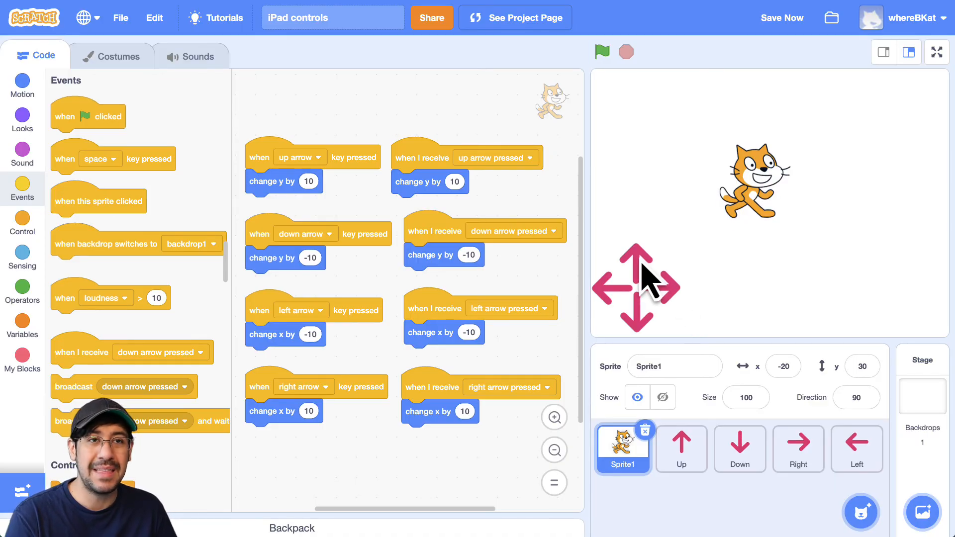
mouse_move(652, 350)
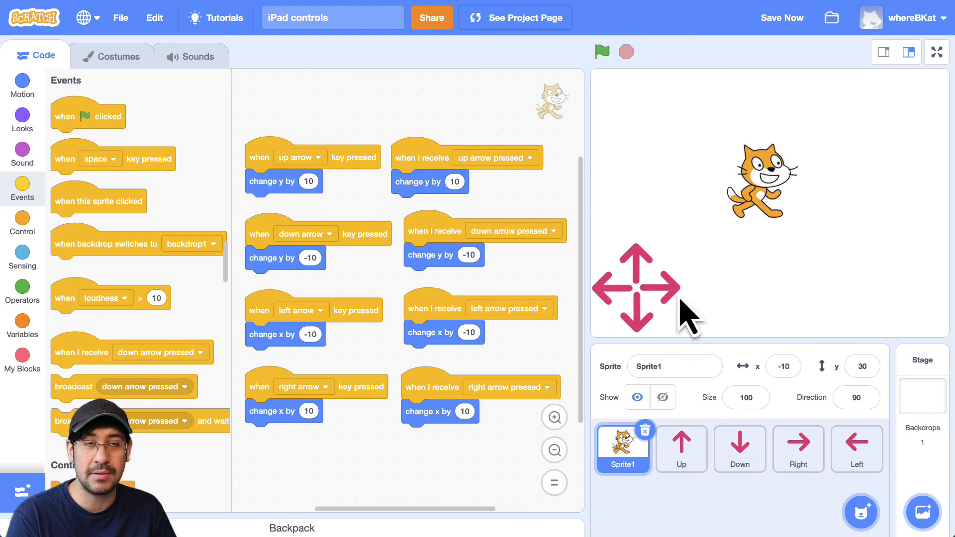
mouse_move(867, 187)
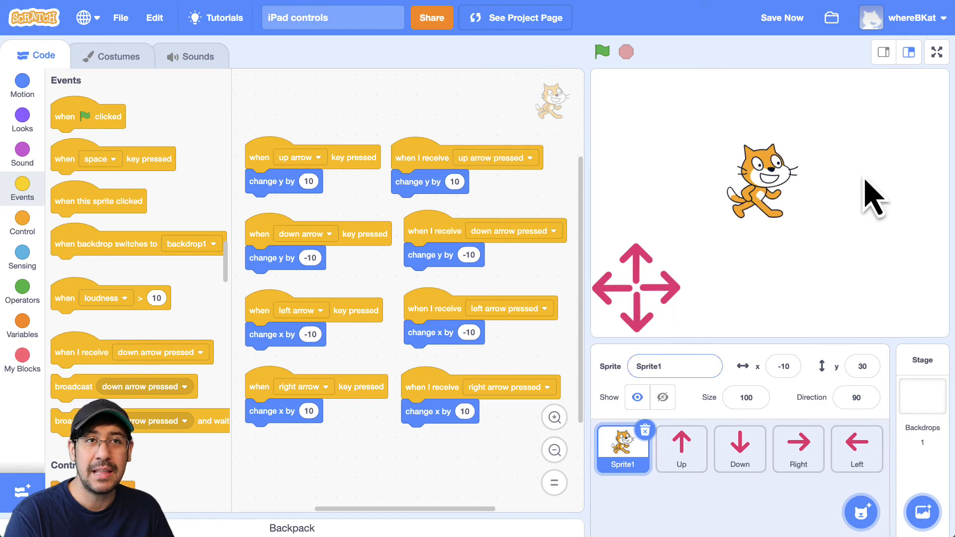
left_click(936, 51)
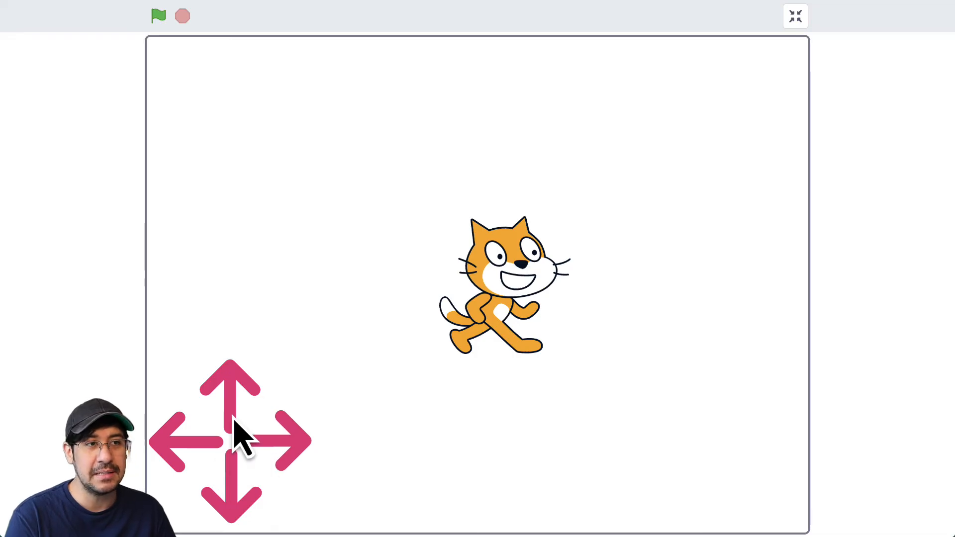
mouse_move(257, 506)
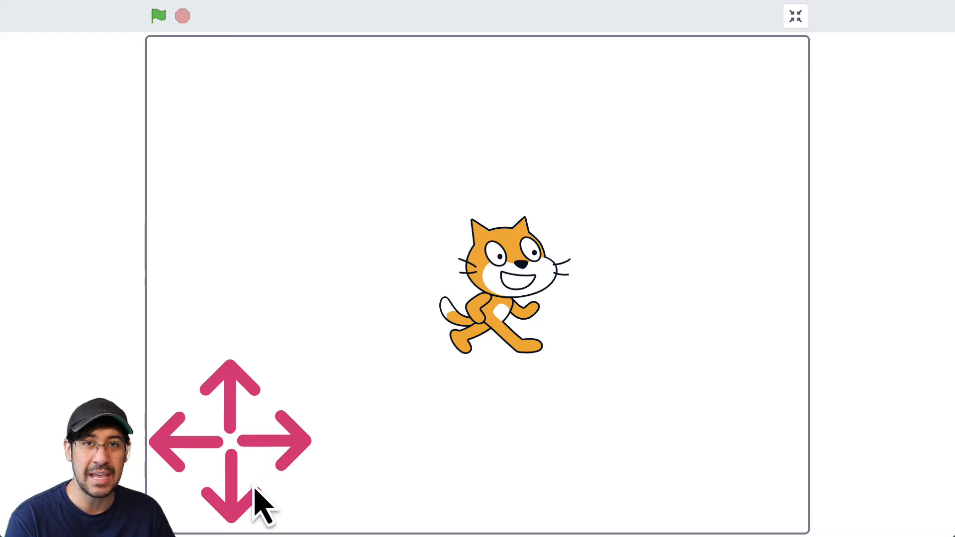
mouse_move(256, 471)
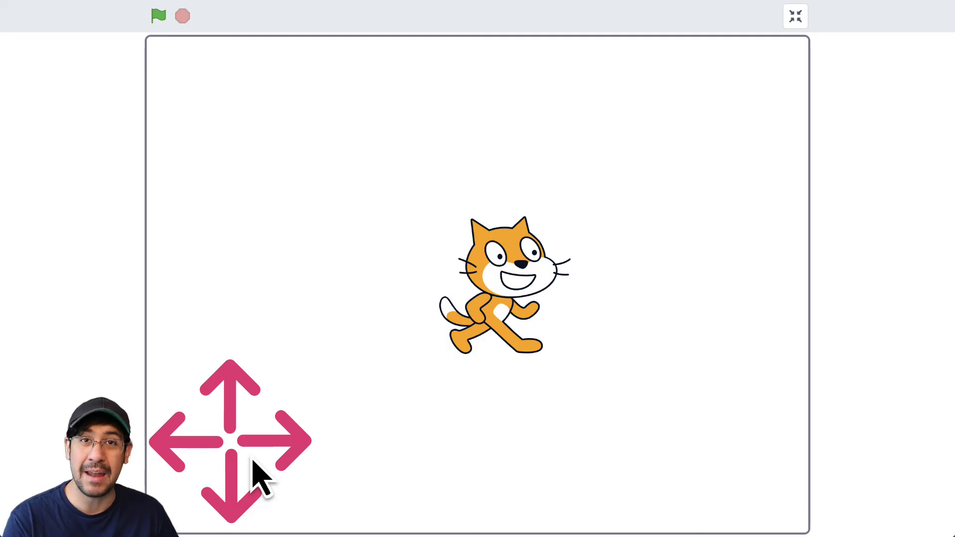
mouse_move(267, 475)
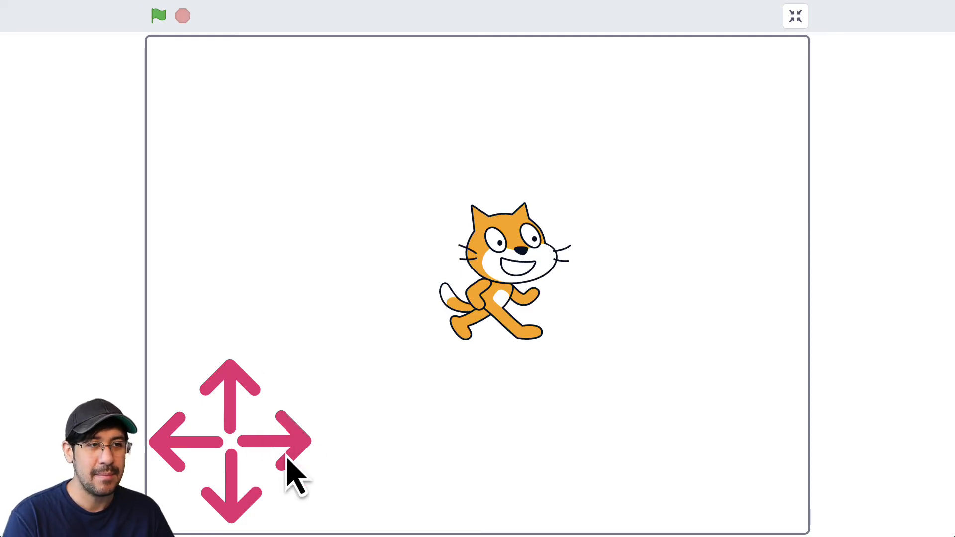
mouse_move(243, 434)
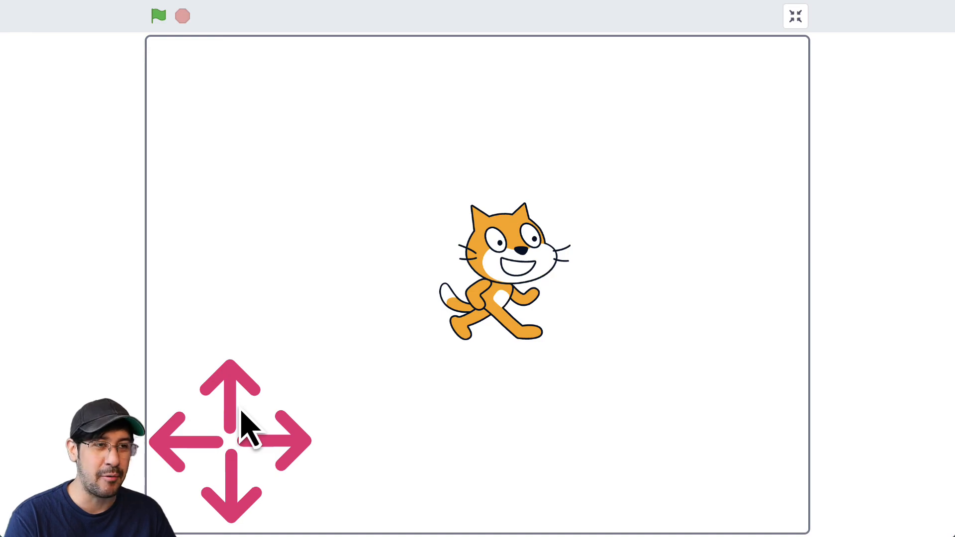
mouse_move(268, 486)
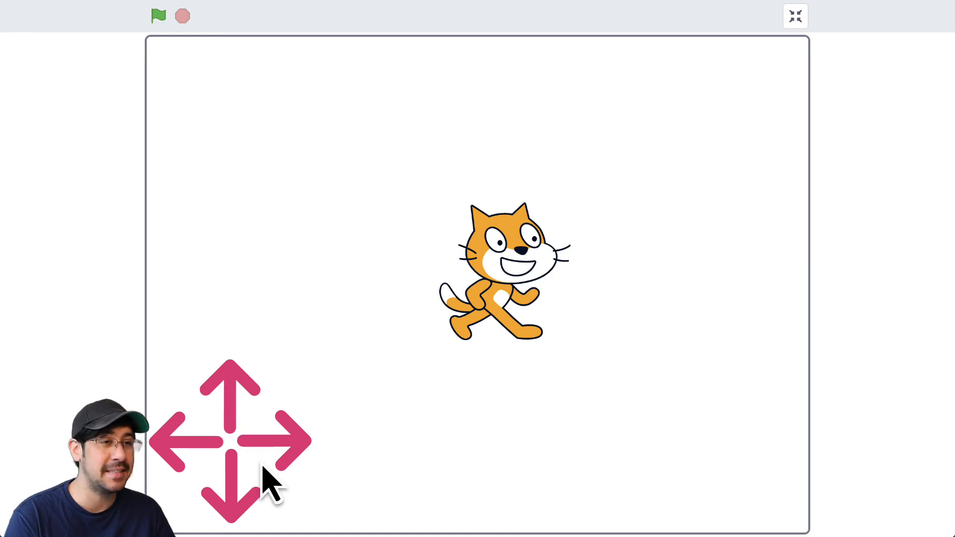